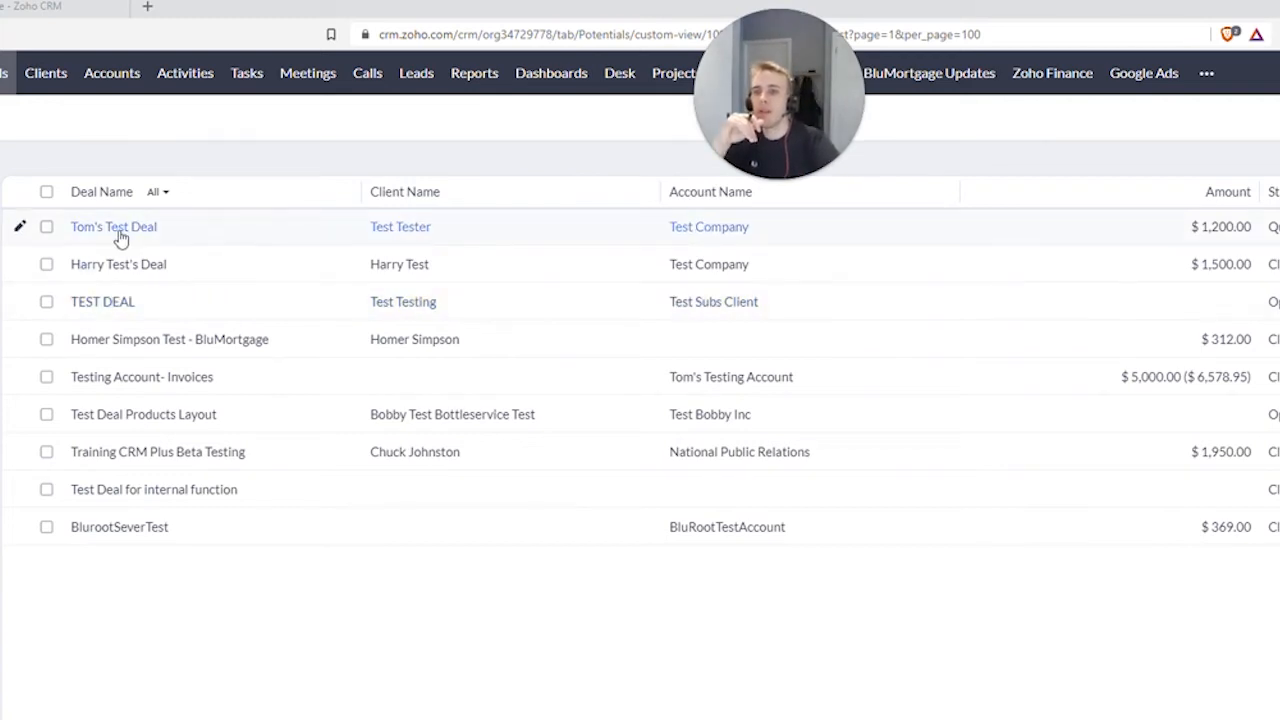
mouse_move(430, 264)
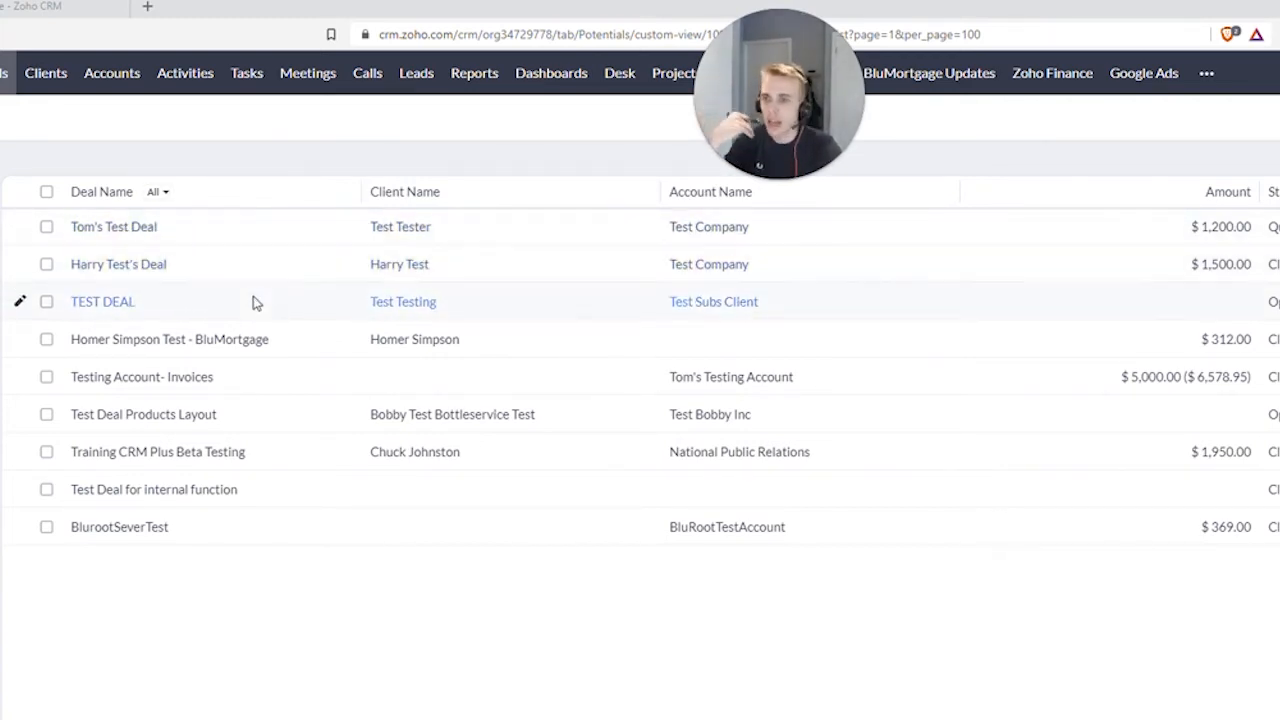
mouse_move(708, 264)
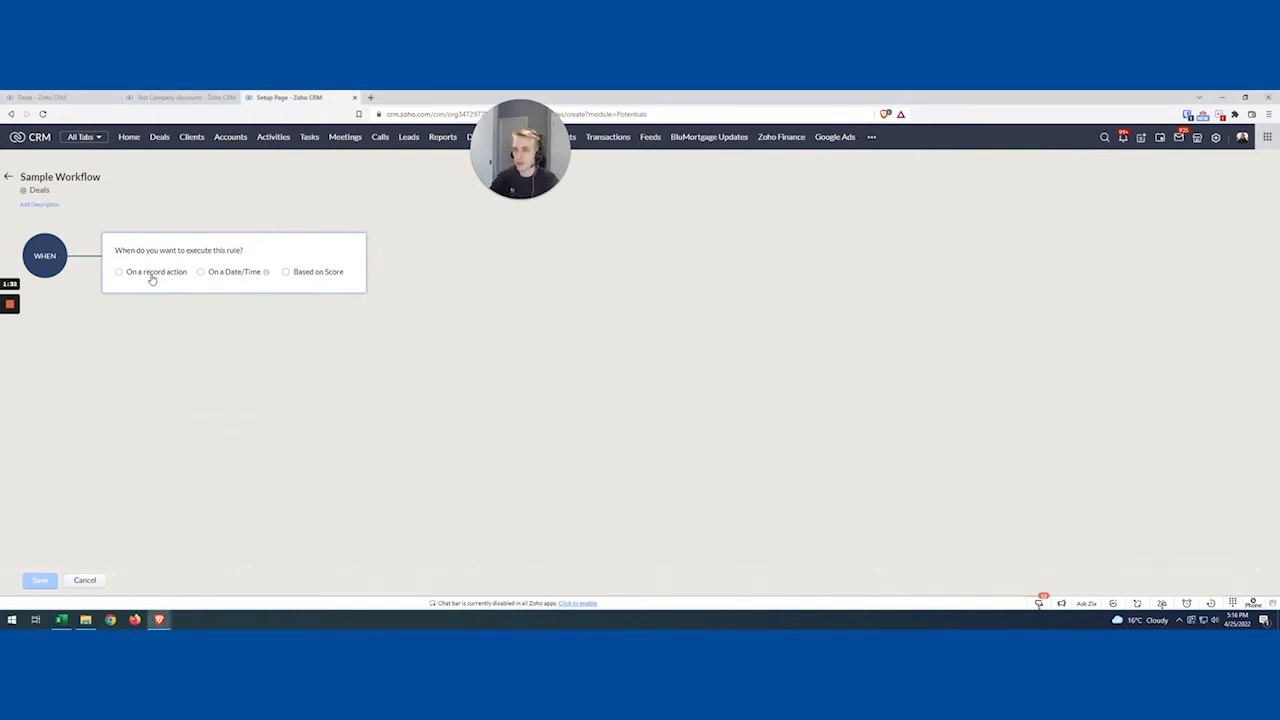
Trigger the rule on record Edit when specific fields are modified
click(120, 272)
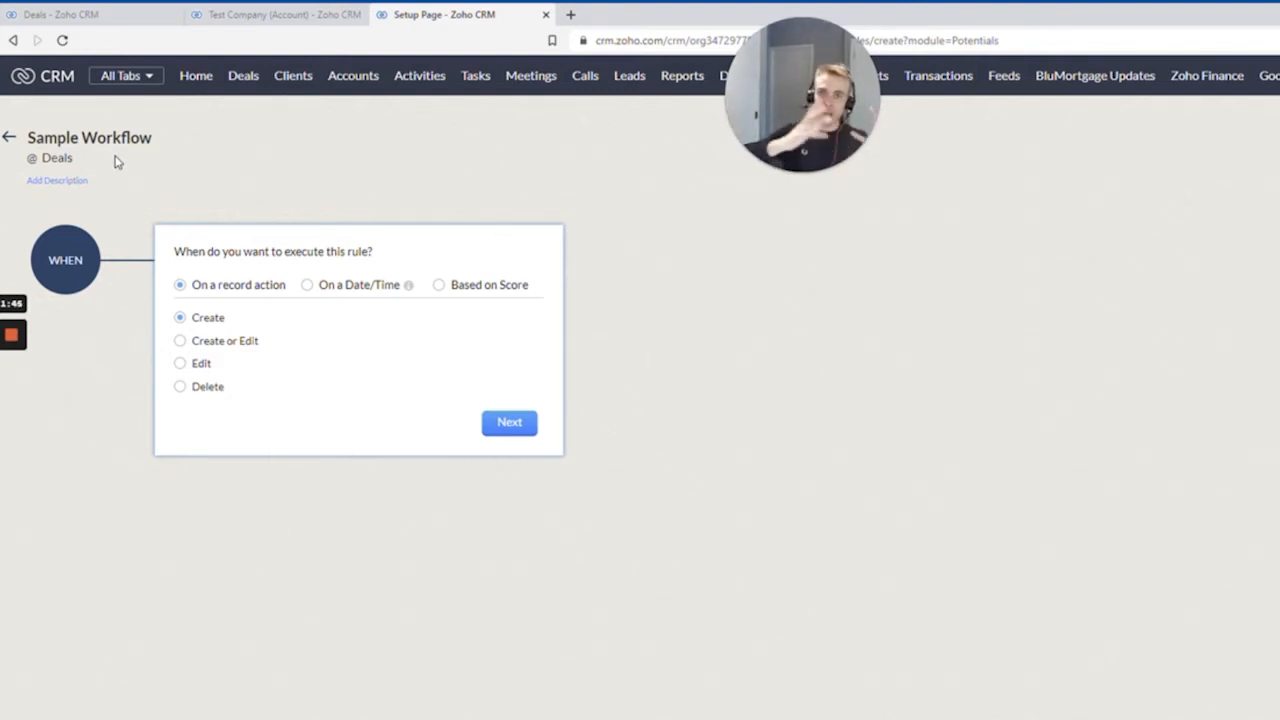
mouse_move(30, 368)
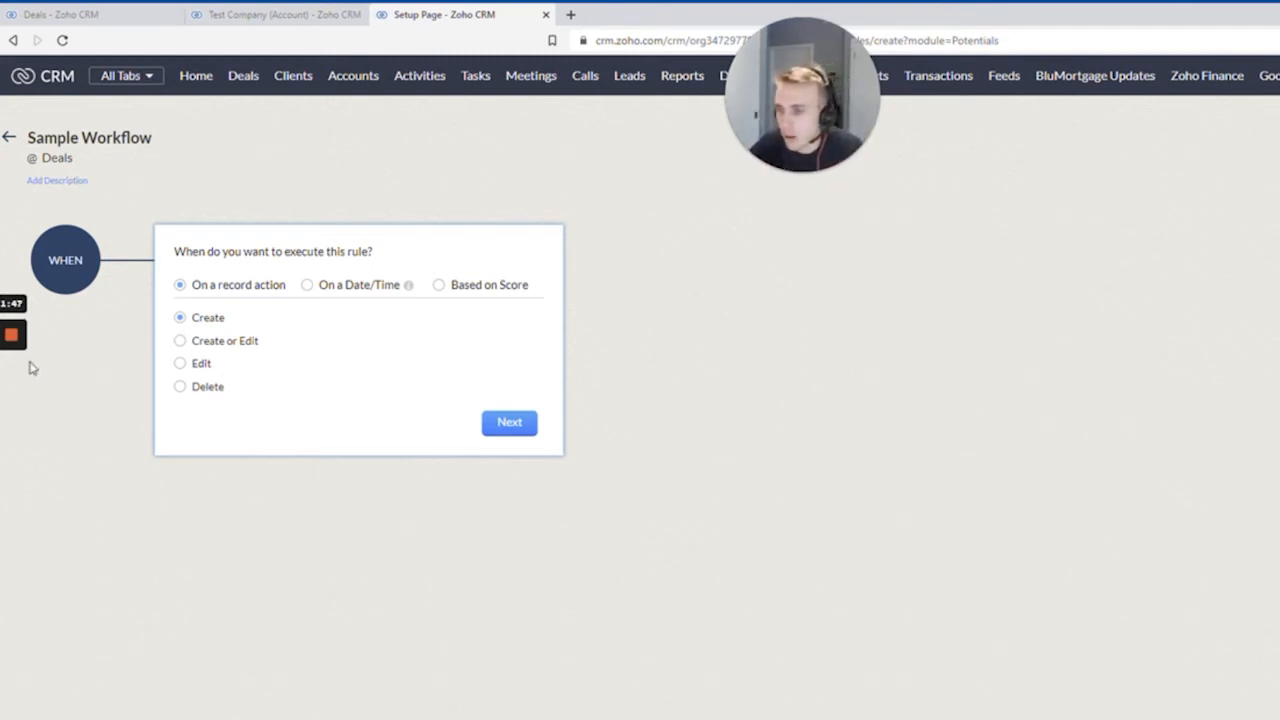
click(180, 364)
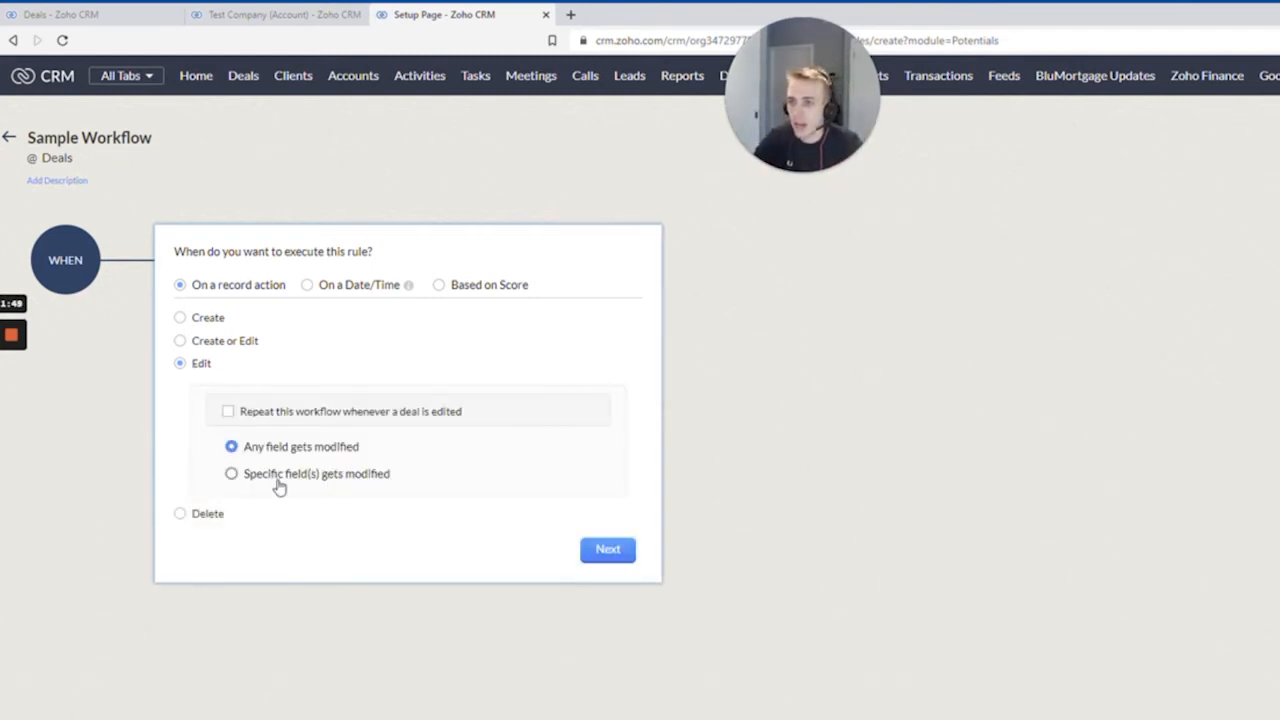
click(232, 472)
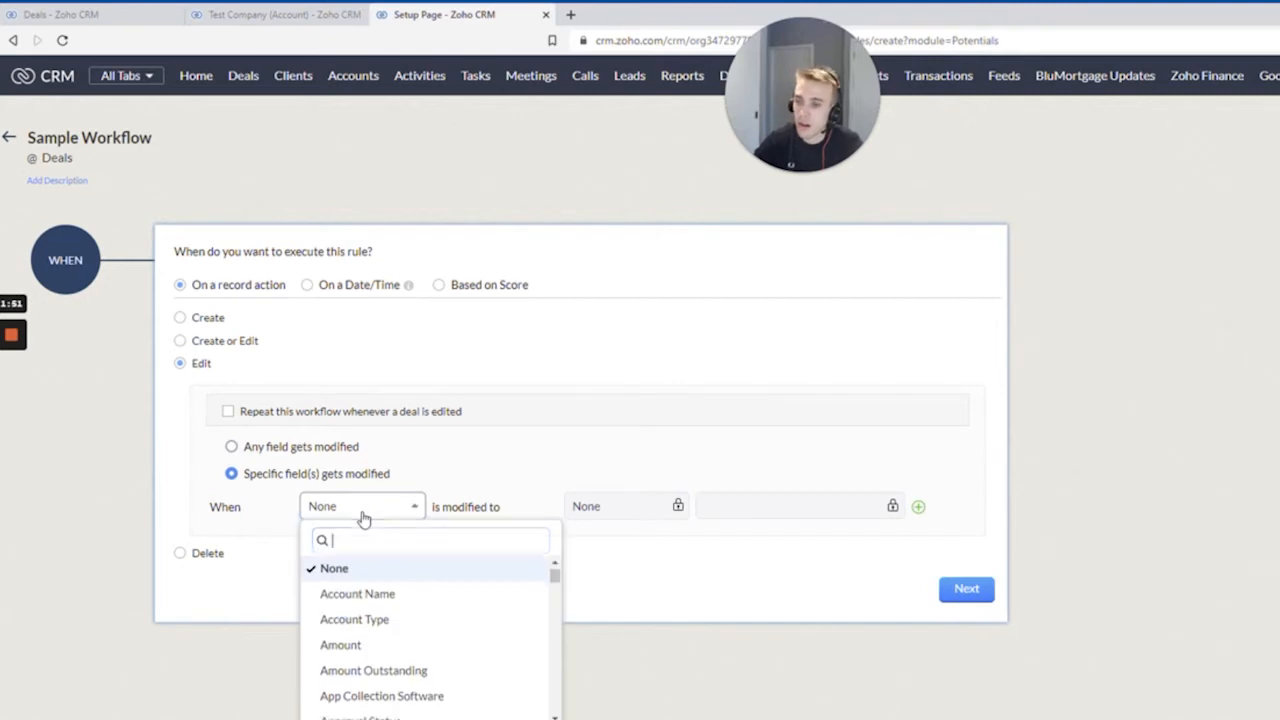
Watch the Stage and Amount fields for changes and confirm the trigger
text(stage)
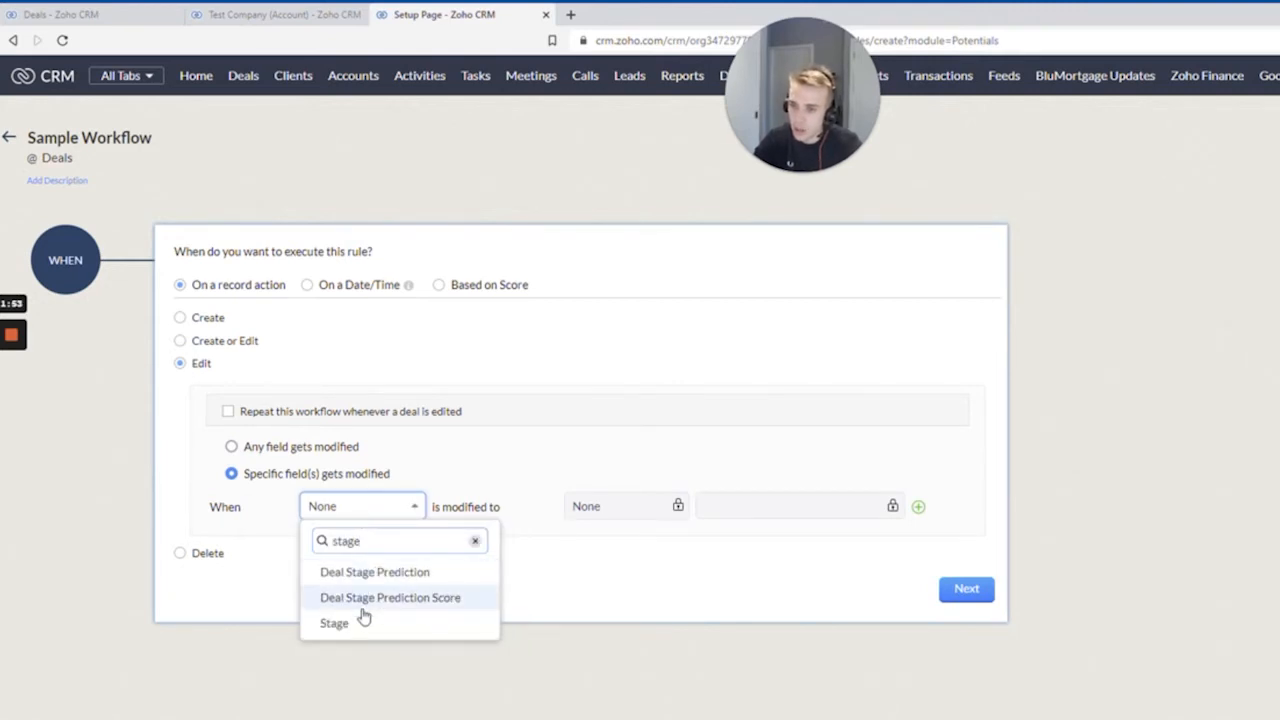
click(334, 624)
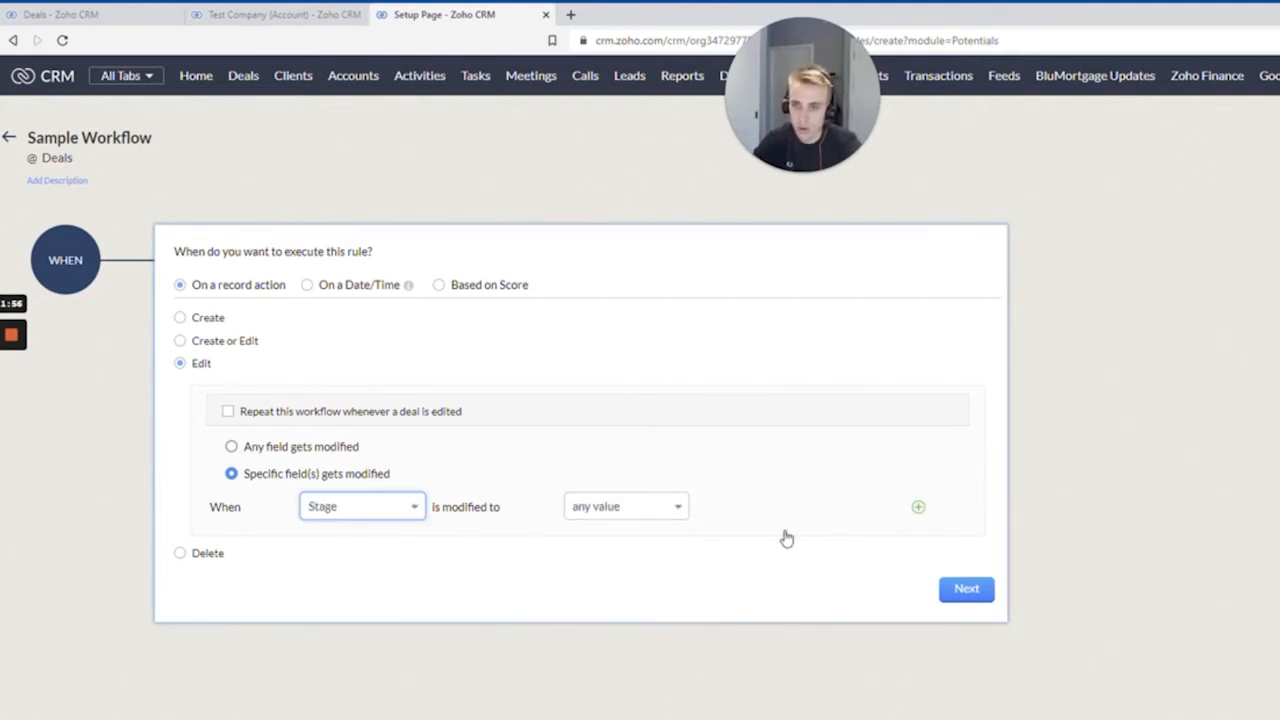
click(918, 508)
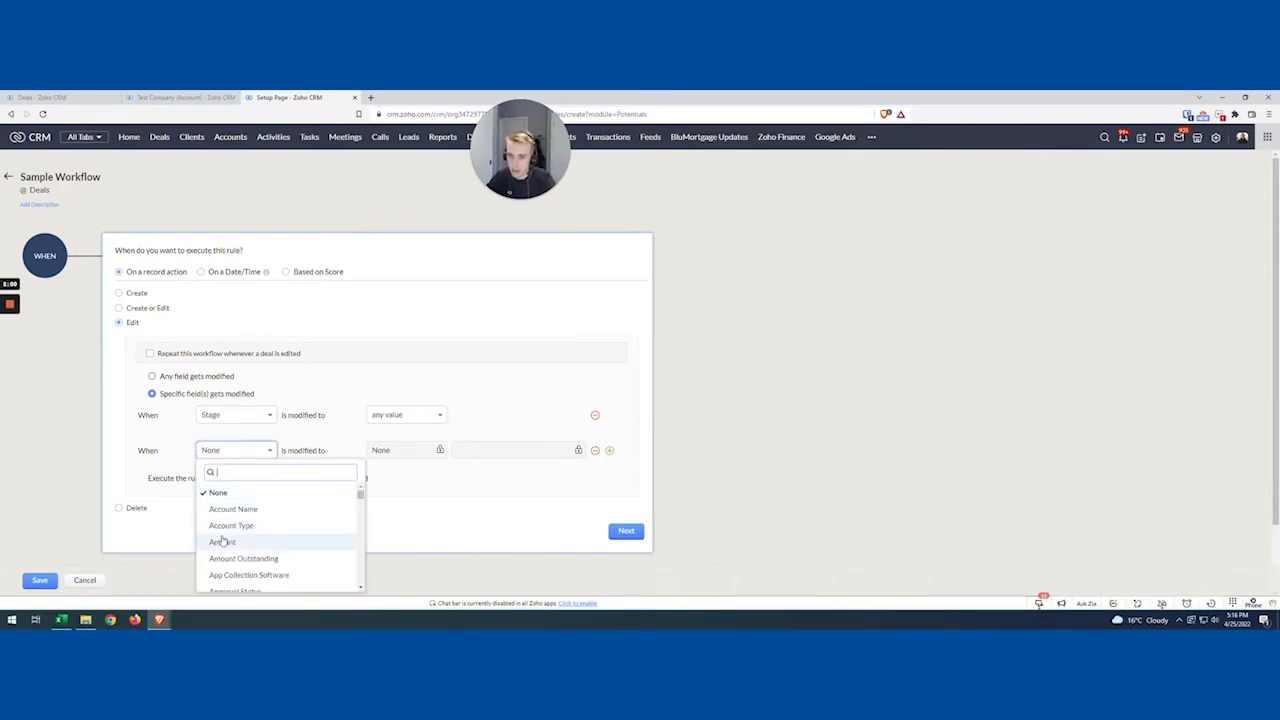
click(220, 540)
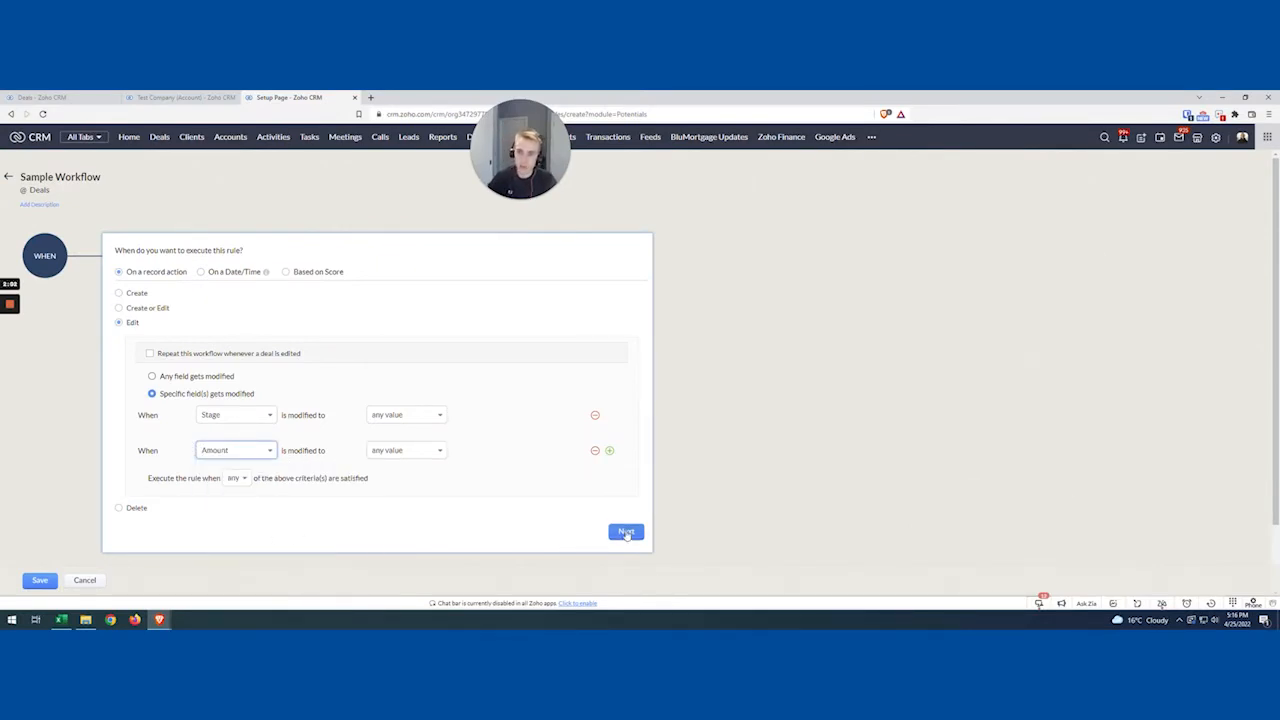
click(624, 532)
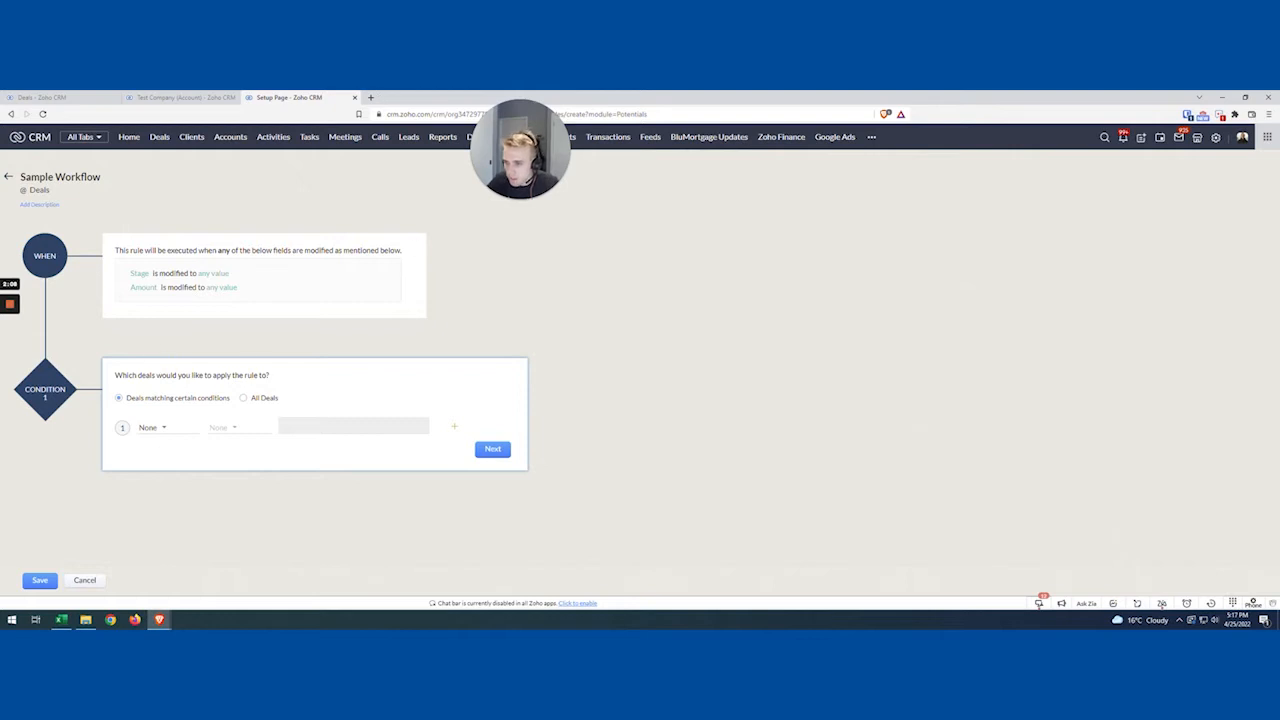
mouse_move(258, 362)
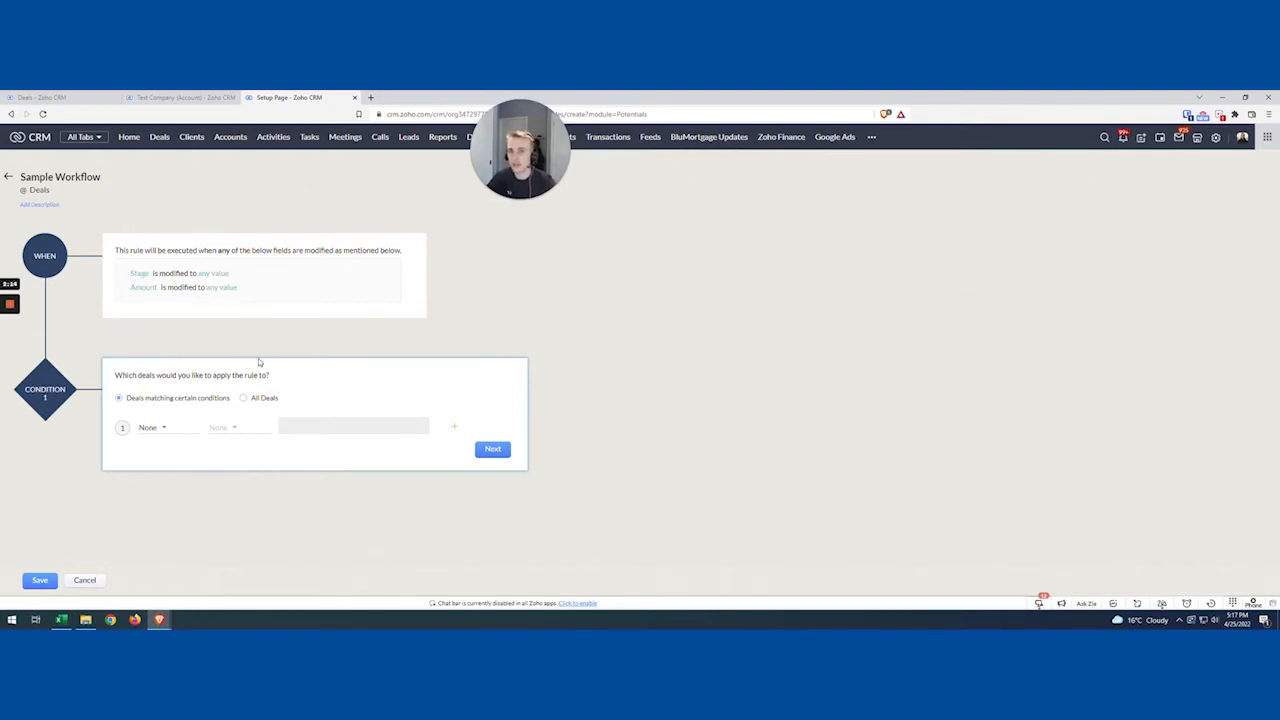
Apply the rule's condition to All Deals and confirm it
click(244, 398)
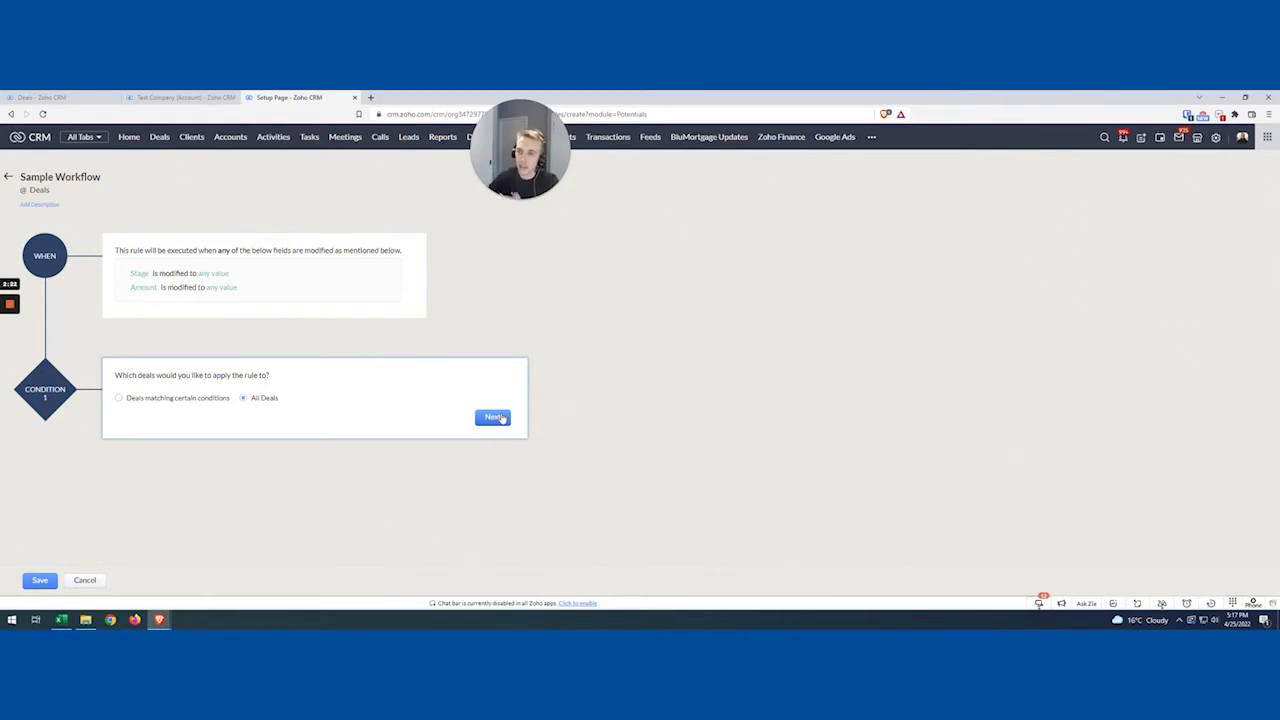
click(492, 418)
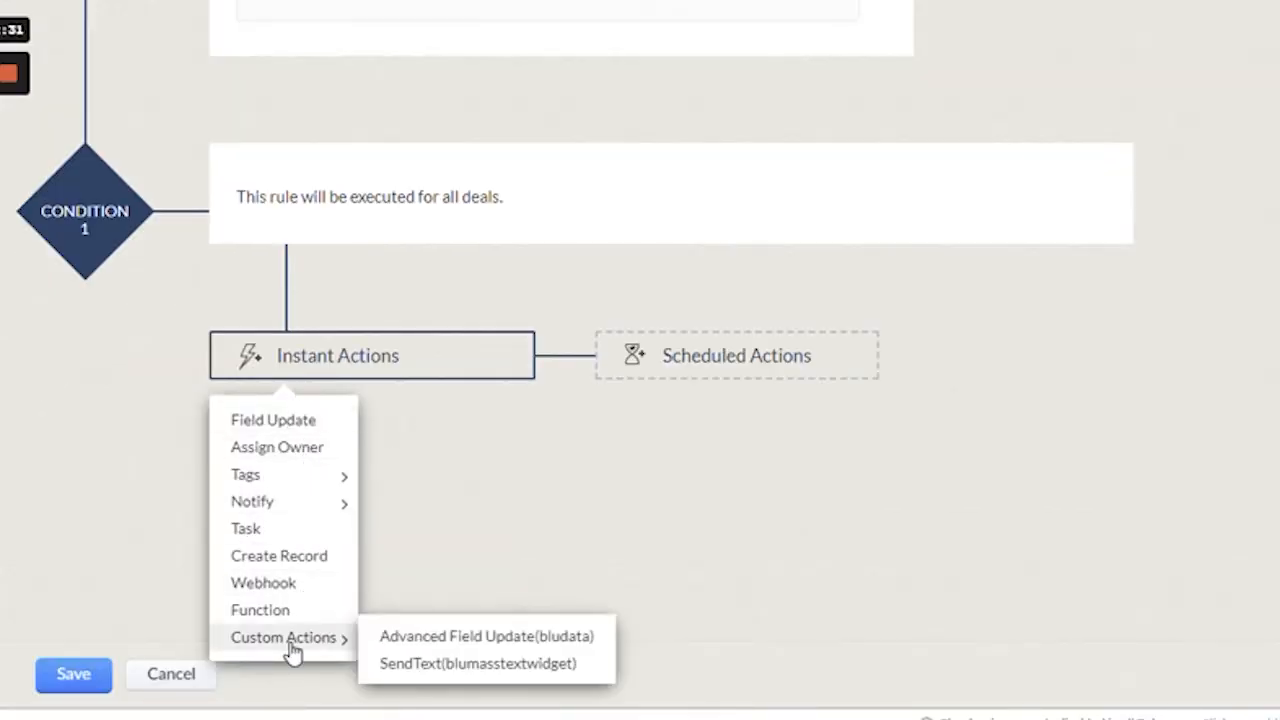
Add the Advanced Field Update custom action with the Aggregate Field to Lookup flow
click(486, 636)
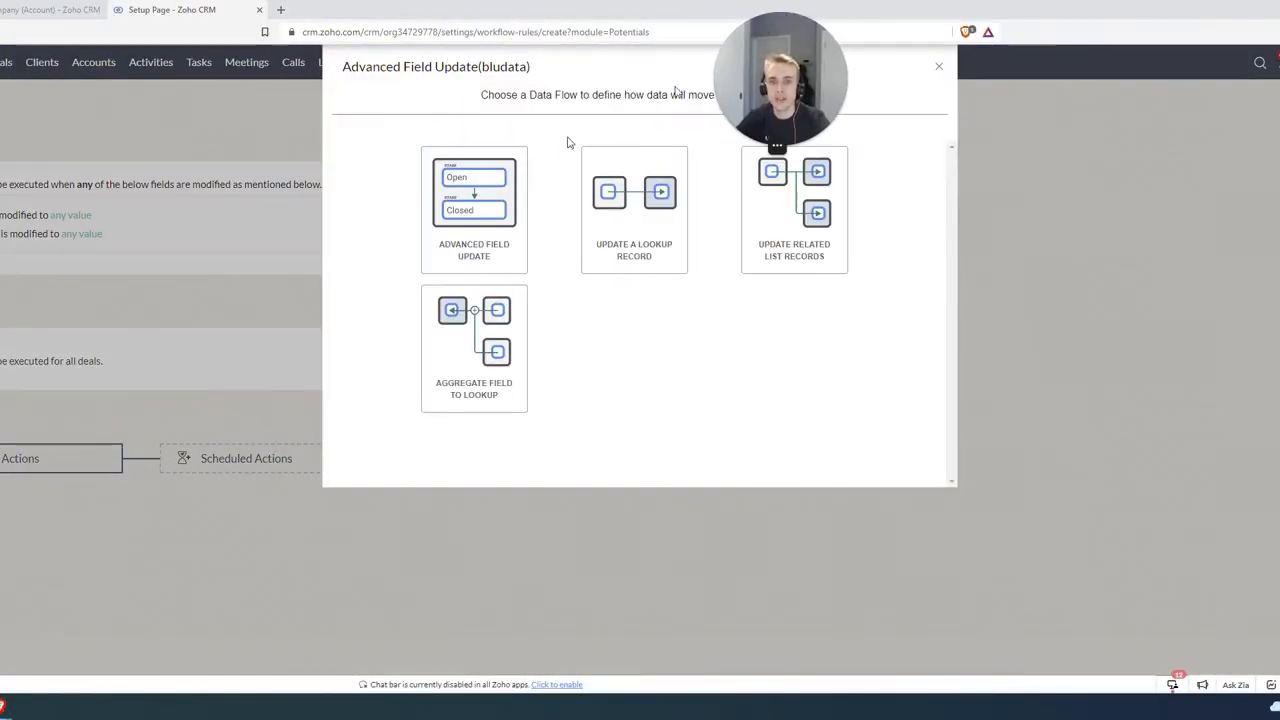
mouse_move(590, 256)
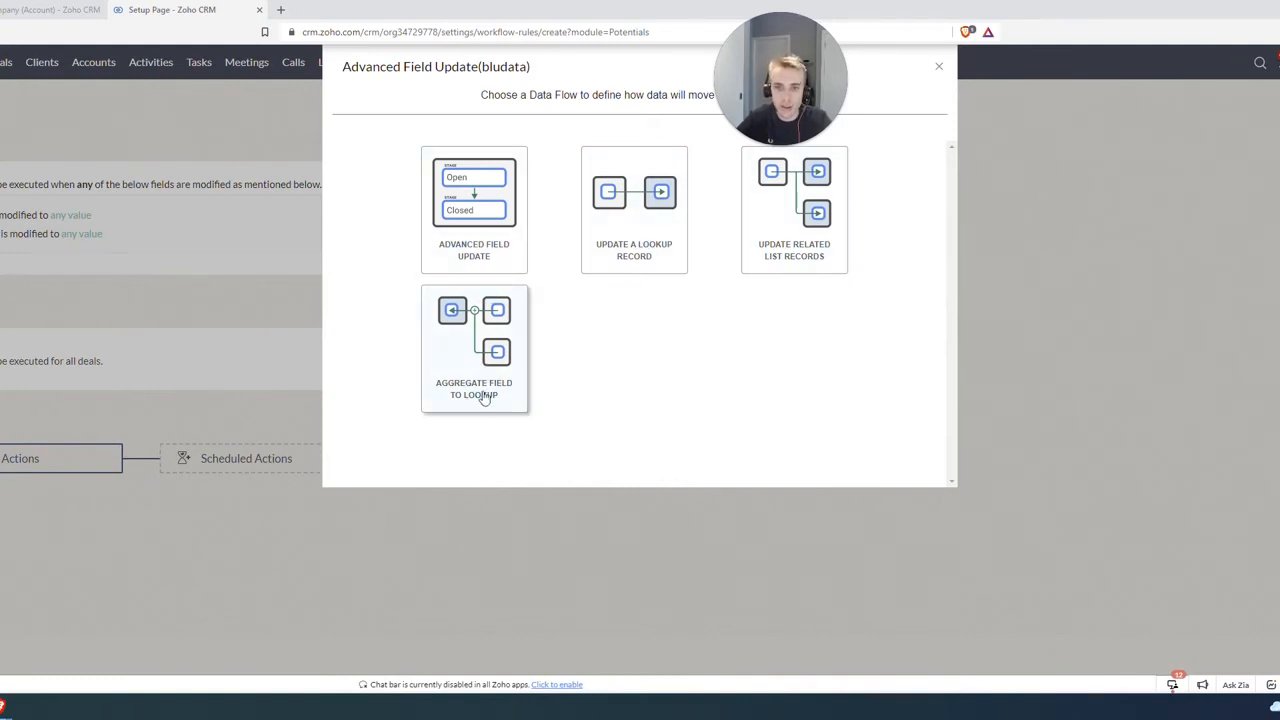
mouse_move(544, 356)
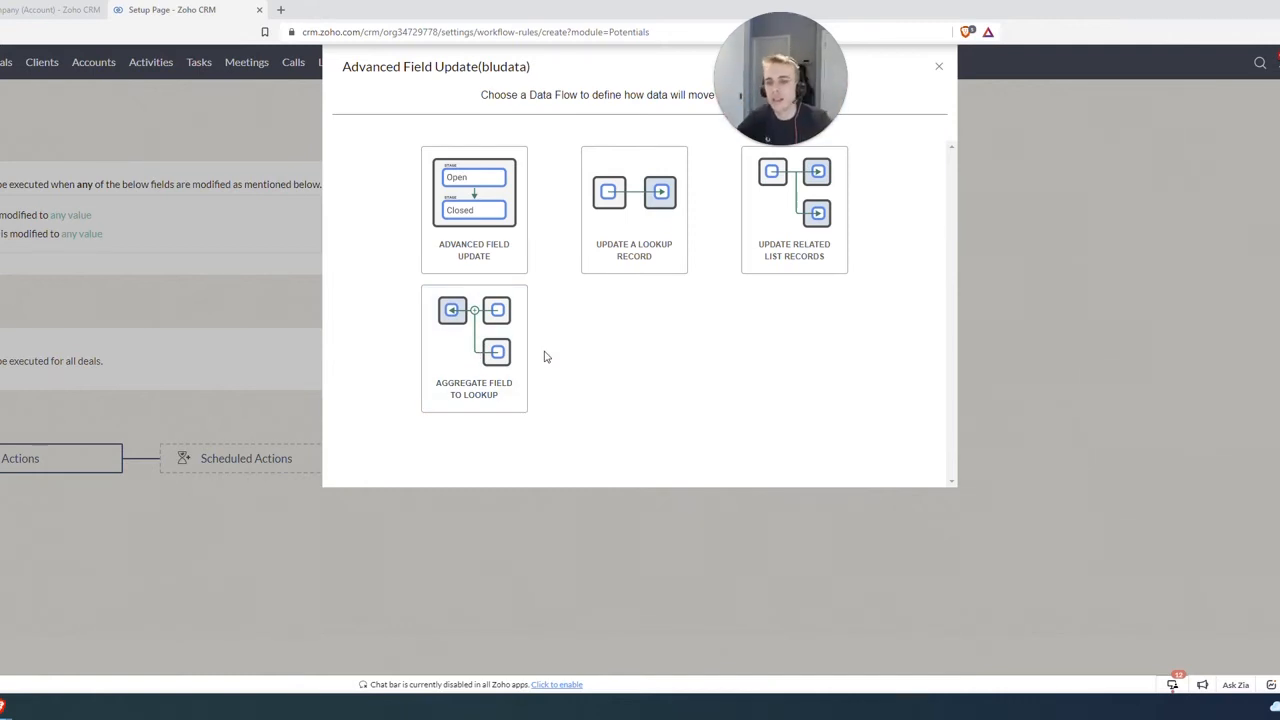
click(472, 348)
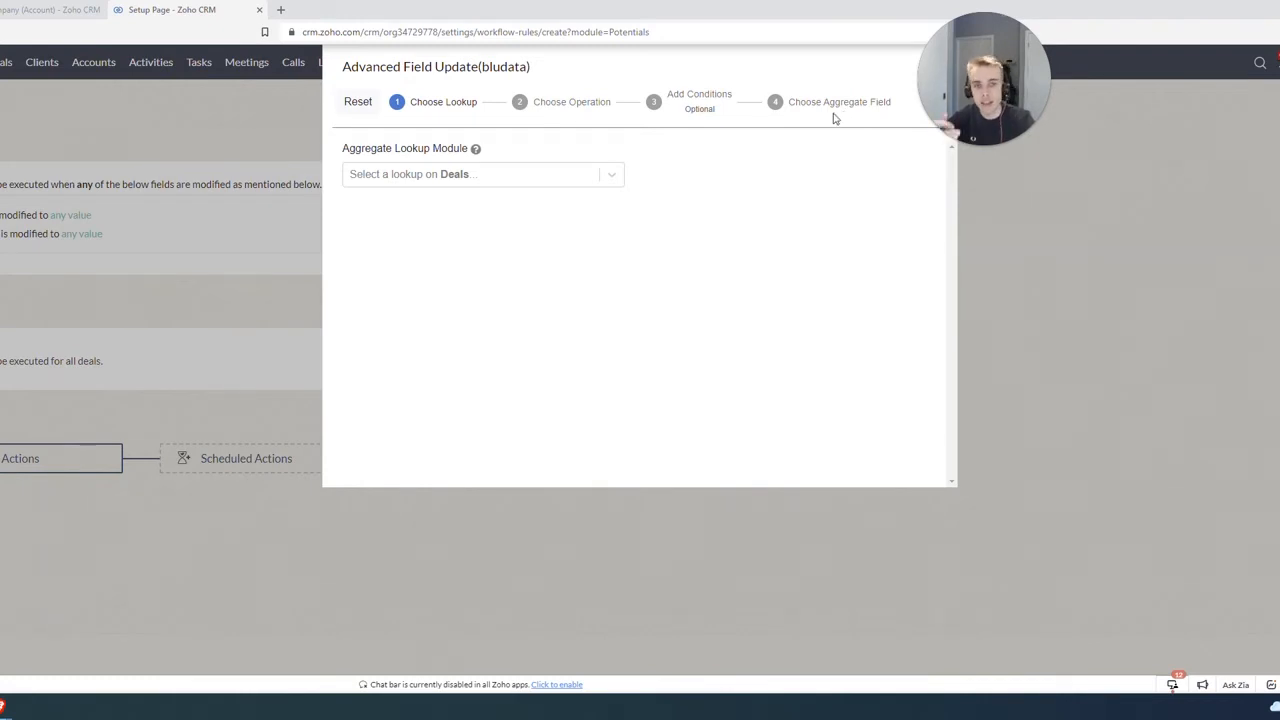
mouse_move(262, 132)
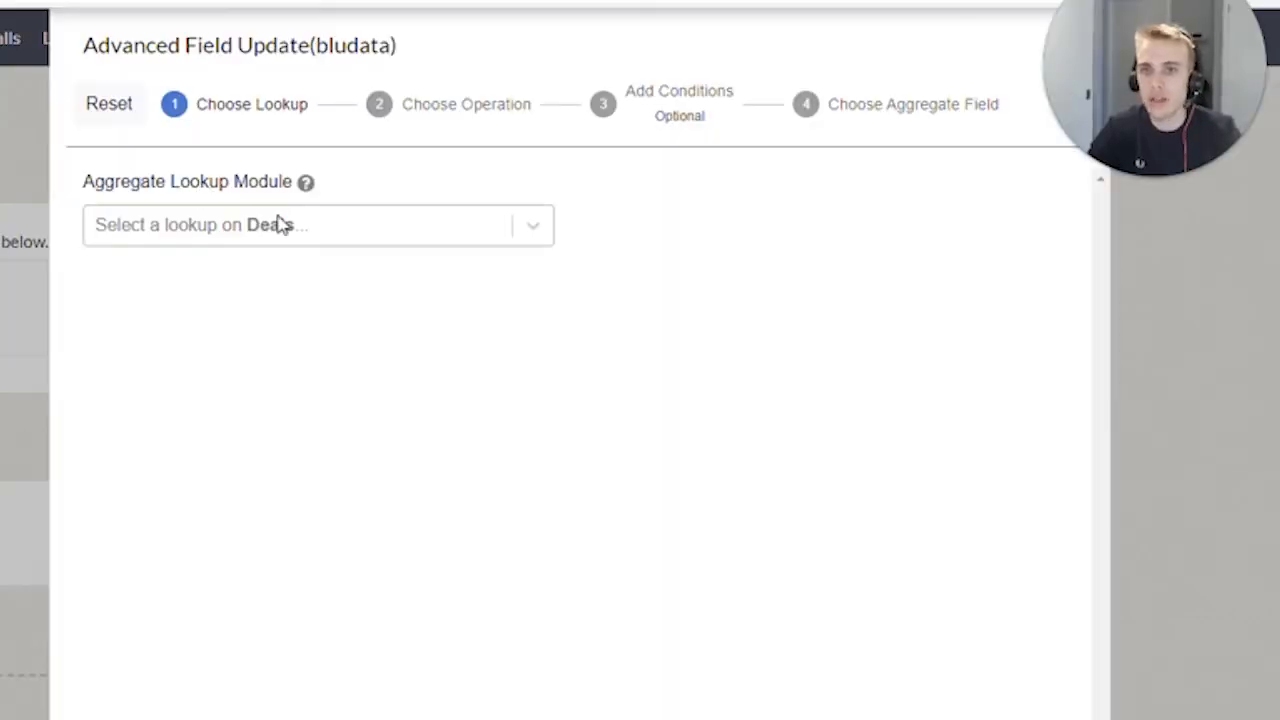
Aggregate into the deal's Account Name lookup using the Sum operation
click(318, 224)
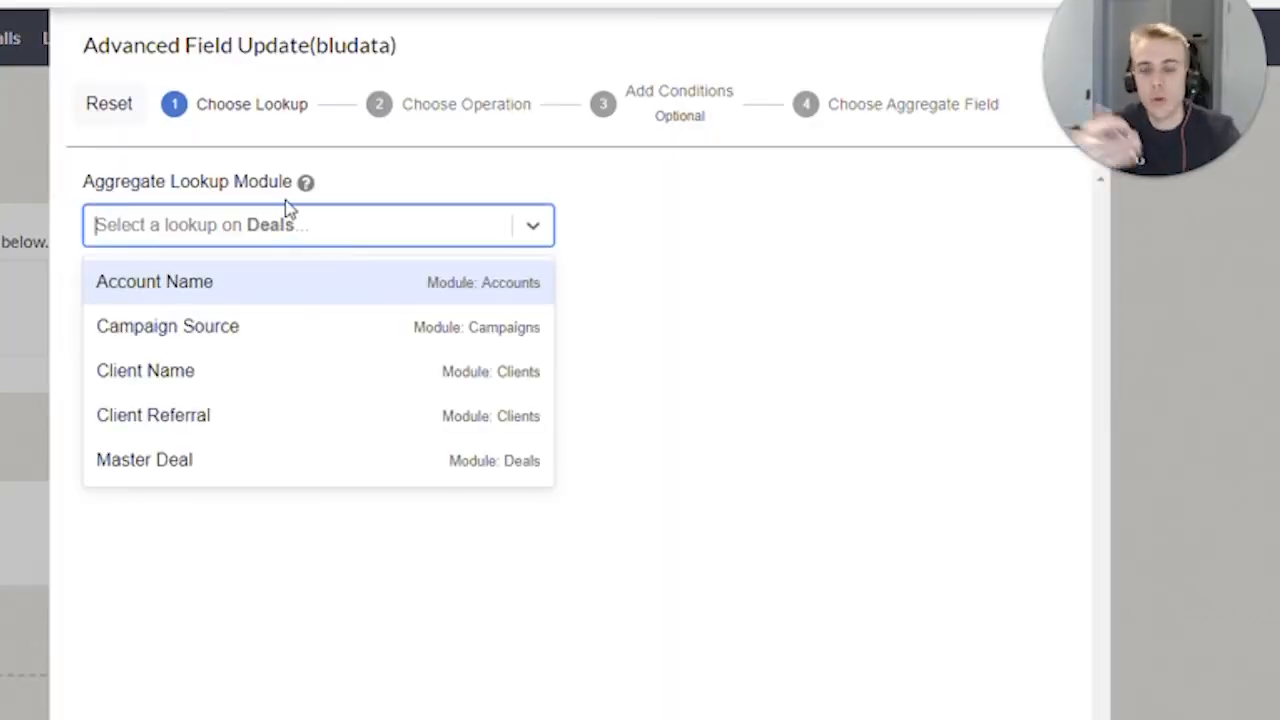
click(154, 280)
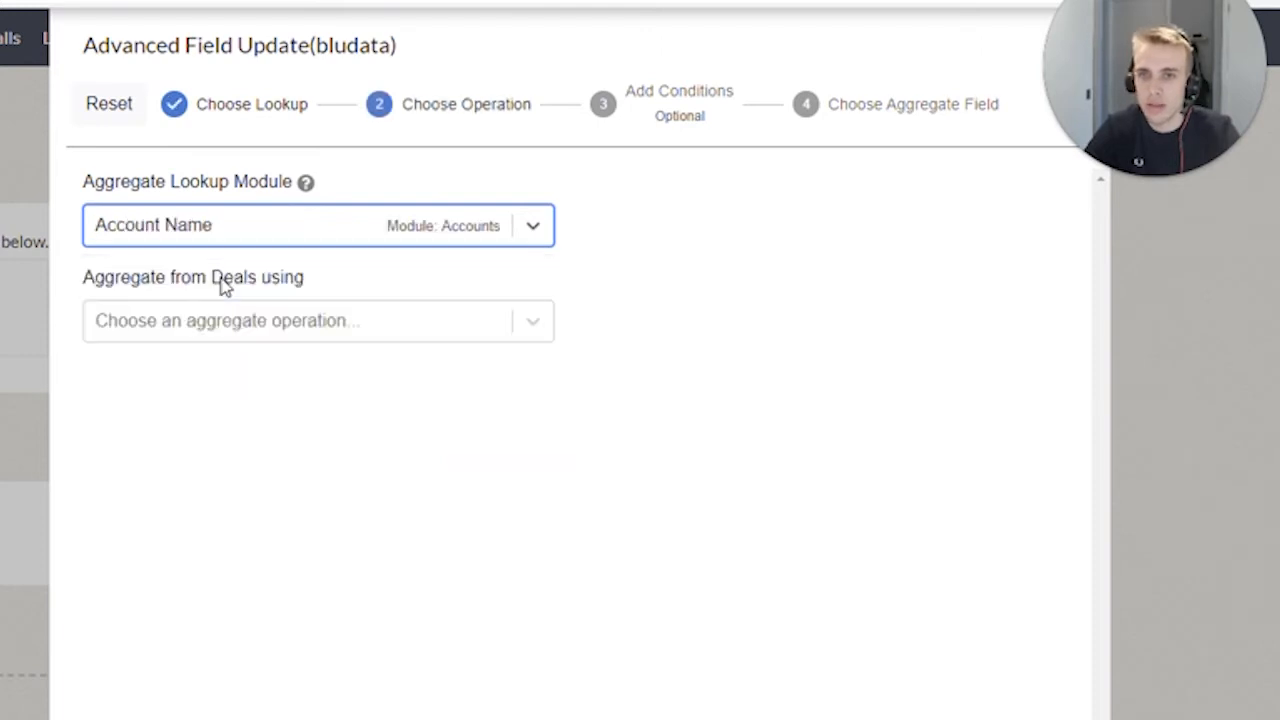
click(318, 320)
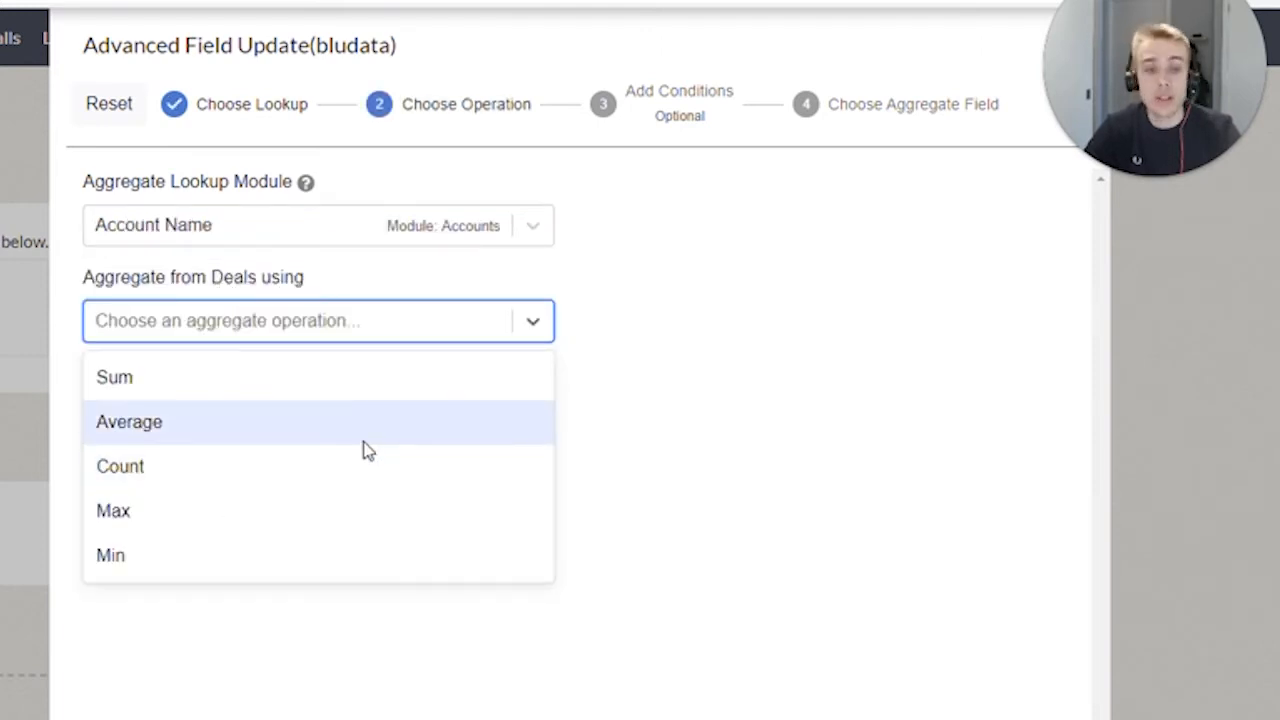
mouse_move(360, 458)
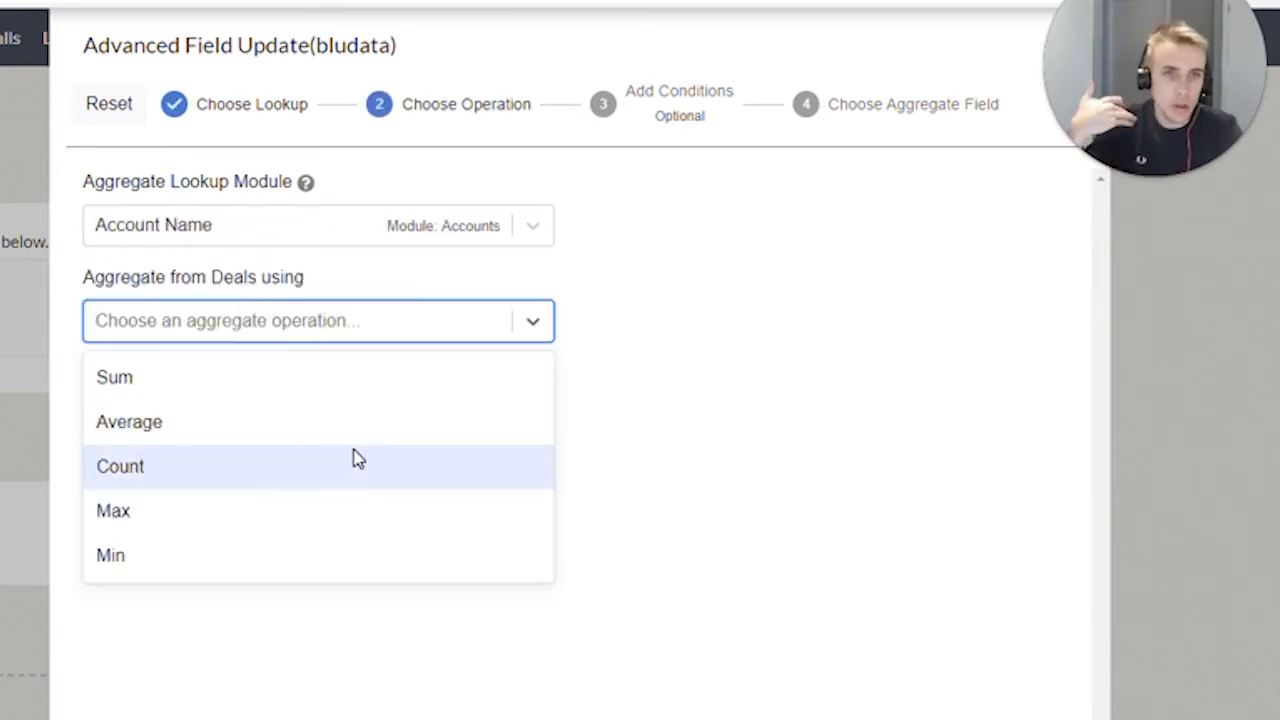
mouse_move(350, 448)
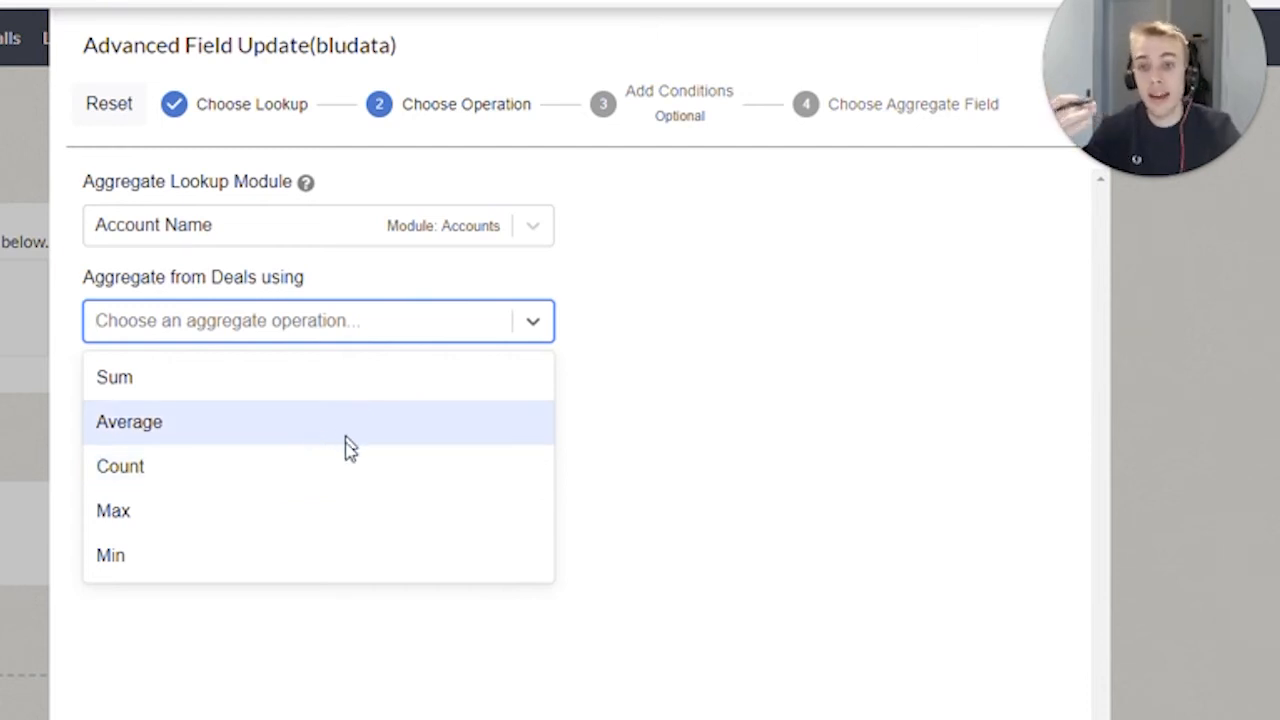
mouse_move(288, 556)
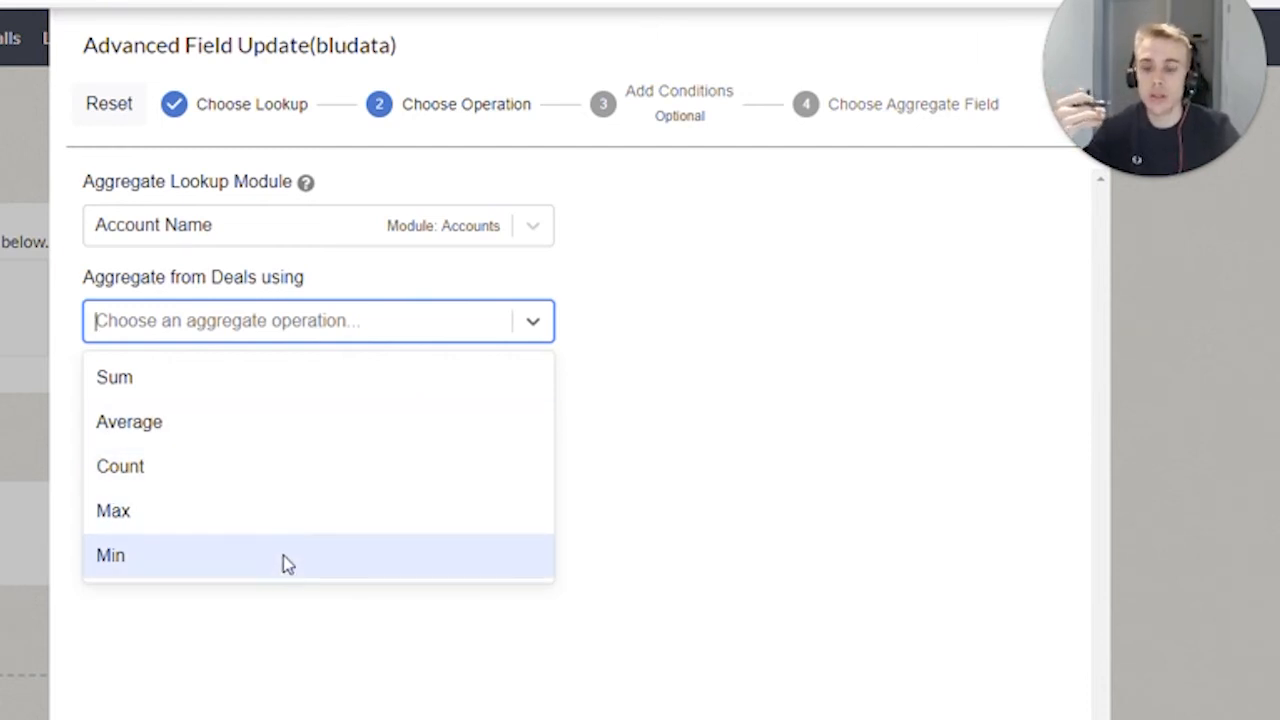
mouse_move(304, 538)
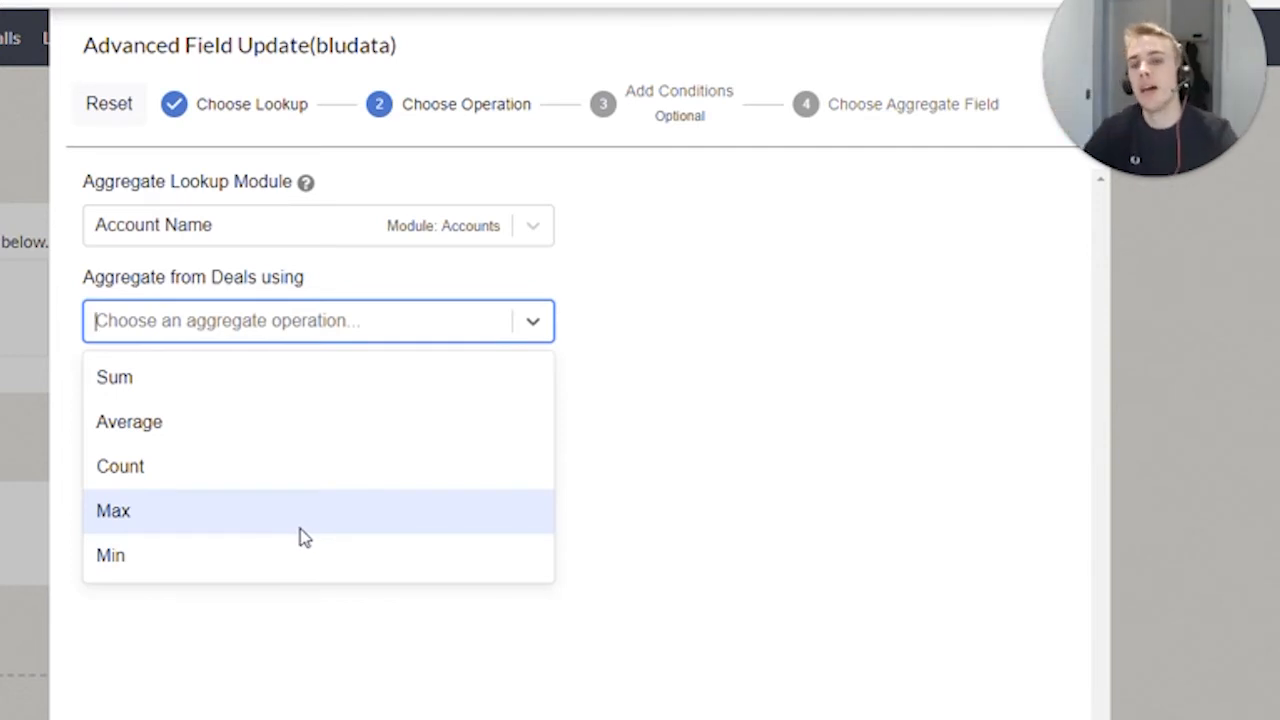
click(114, 376)
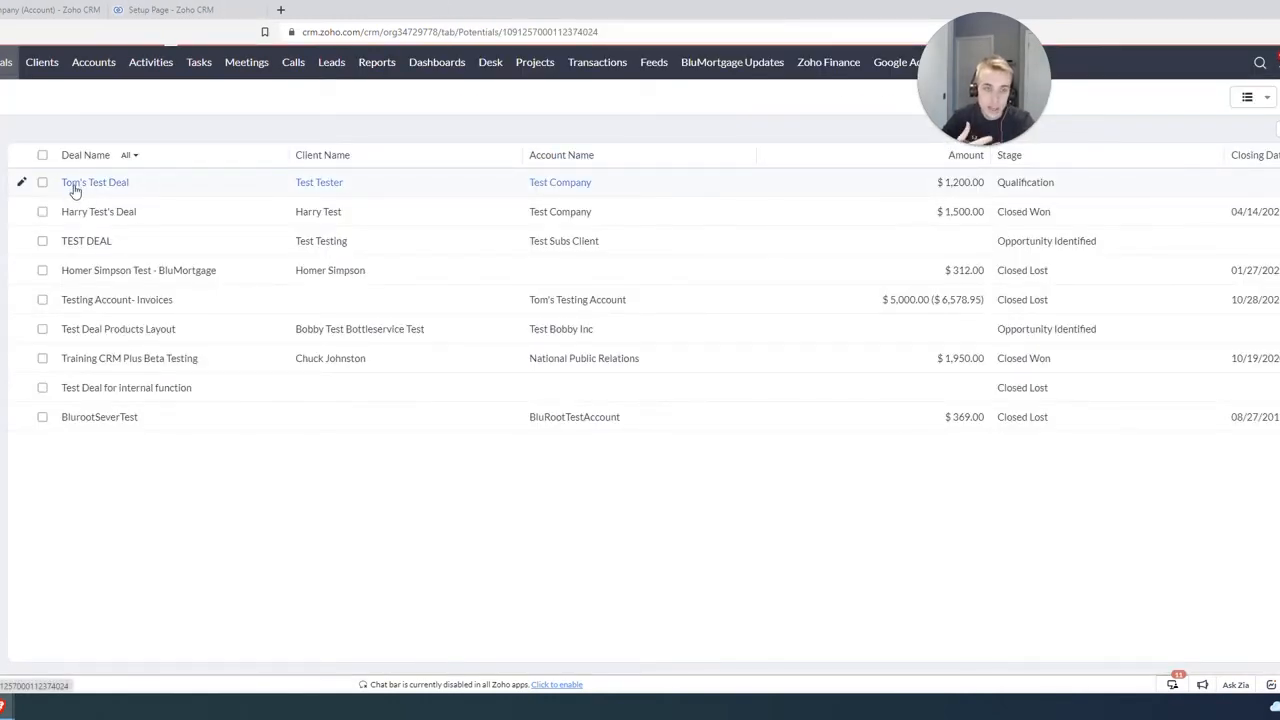
Review Tom's Test Deal details, then return to the field update setup
click(94, 182)
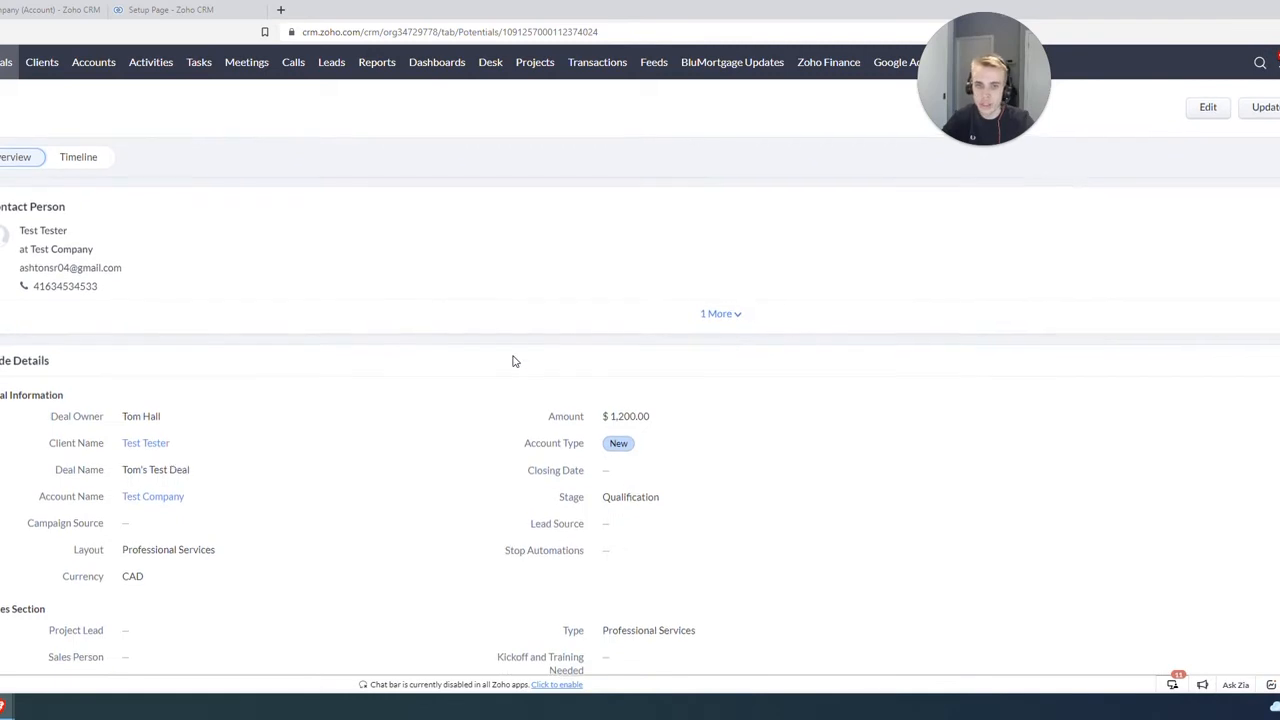
scroll(down, 3)
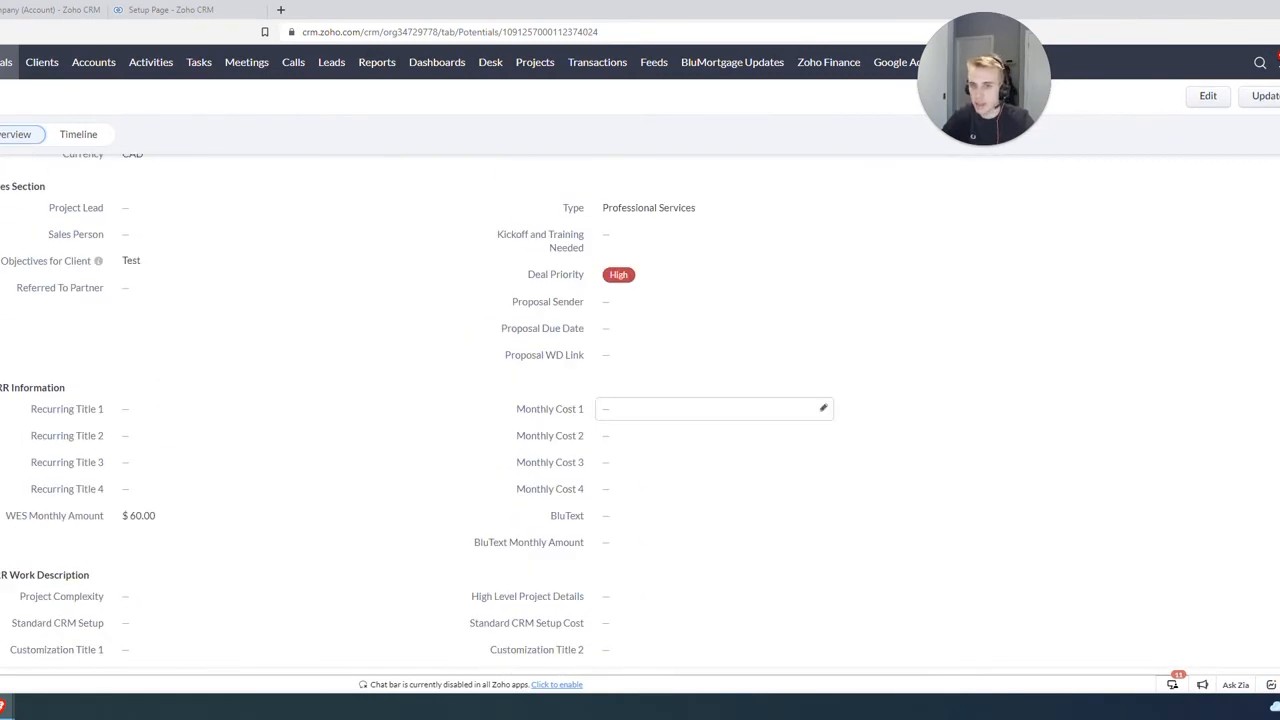
scroll(up, 3)
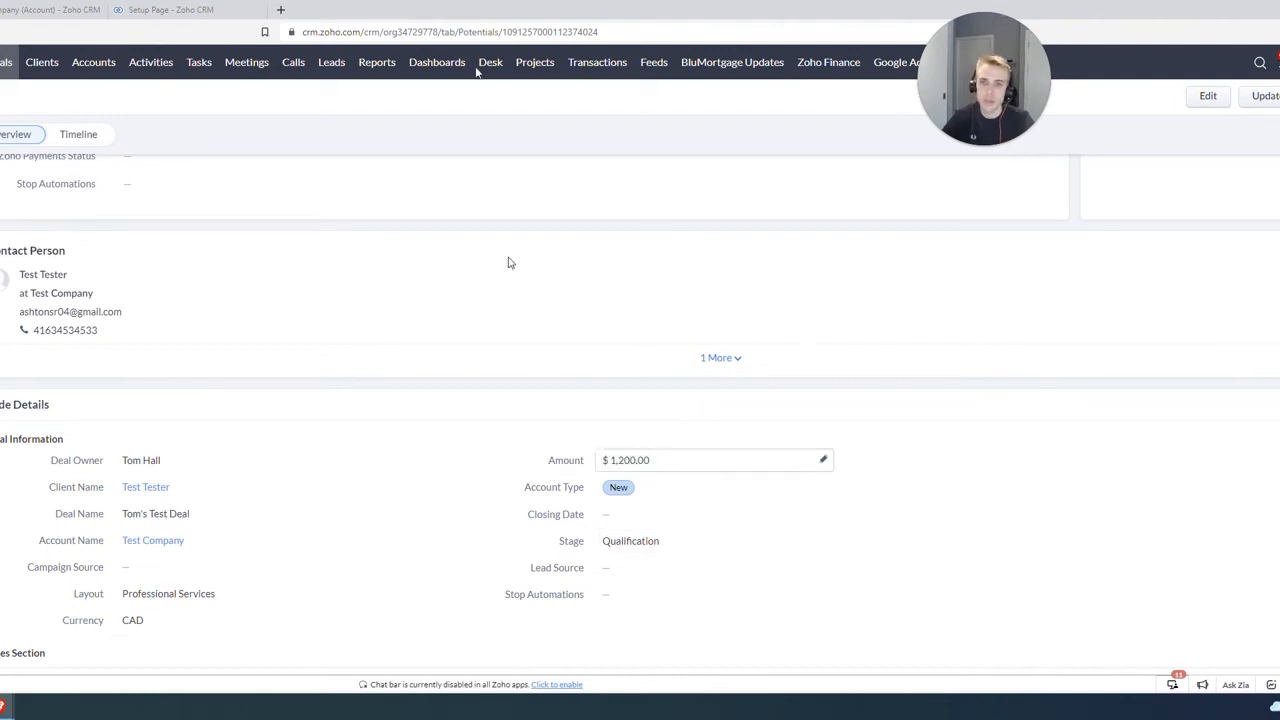
click(784, 232)
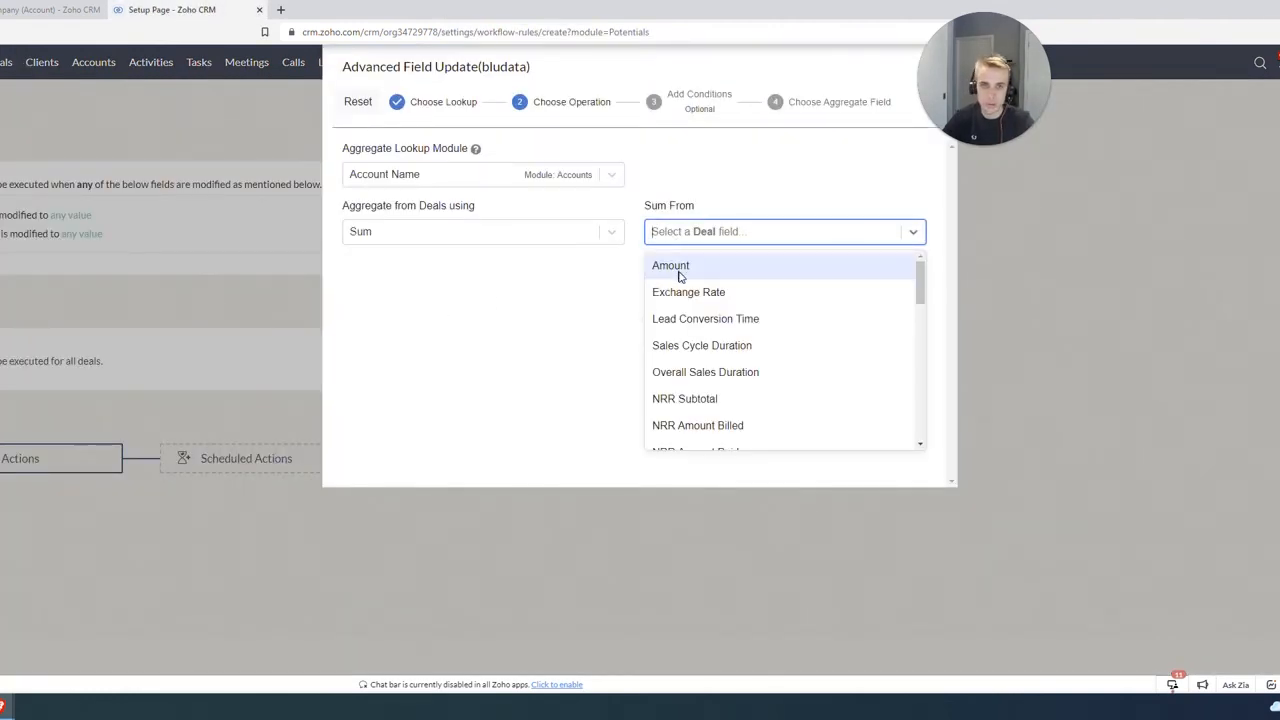
Sum the deals' Amount field and add a condition on Stage
click(670, 264)
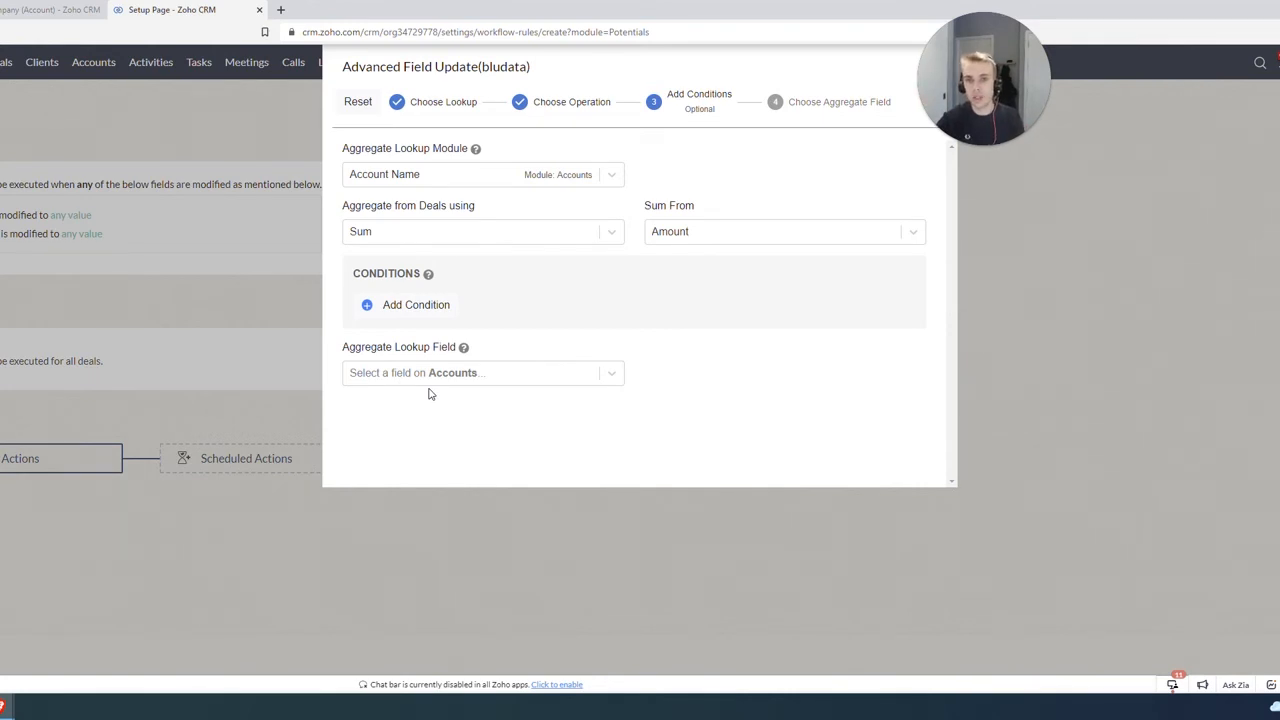
click(416, 304)
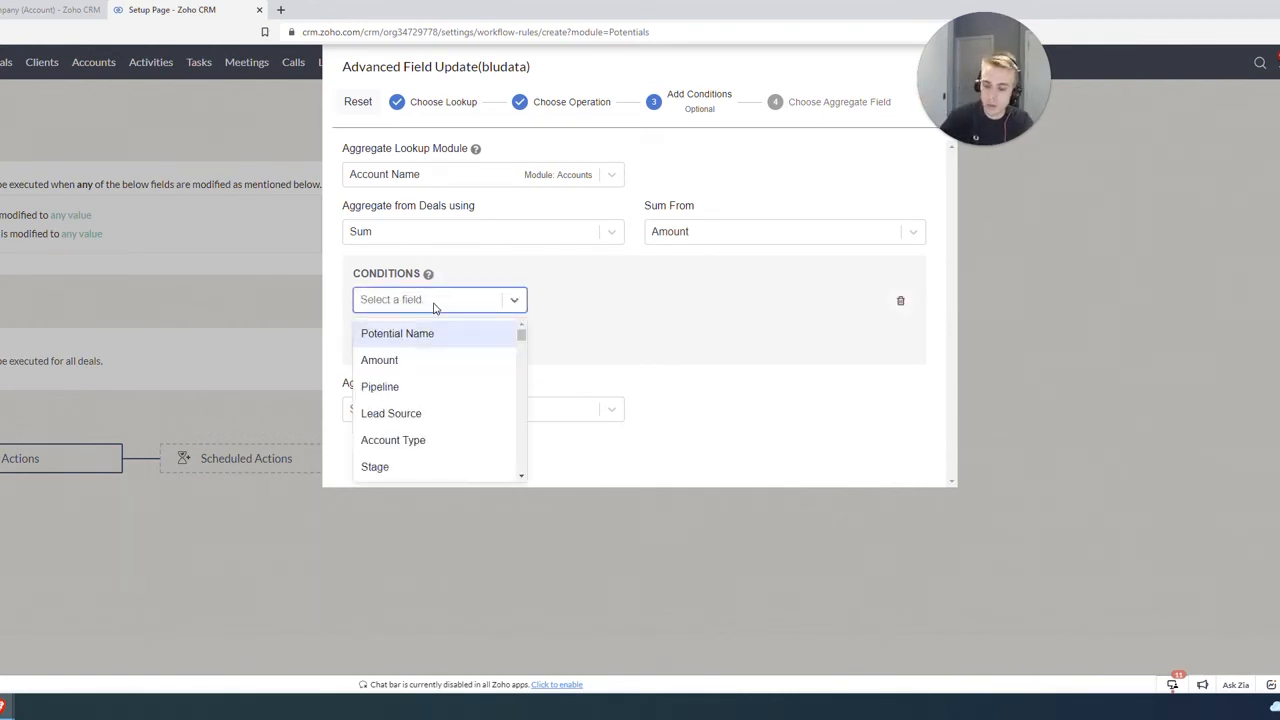
text(stage)
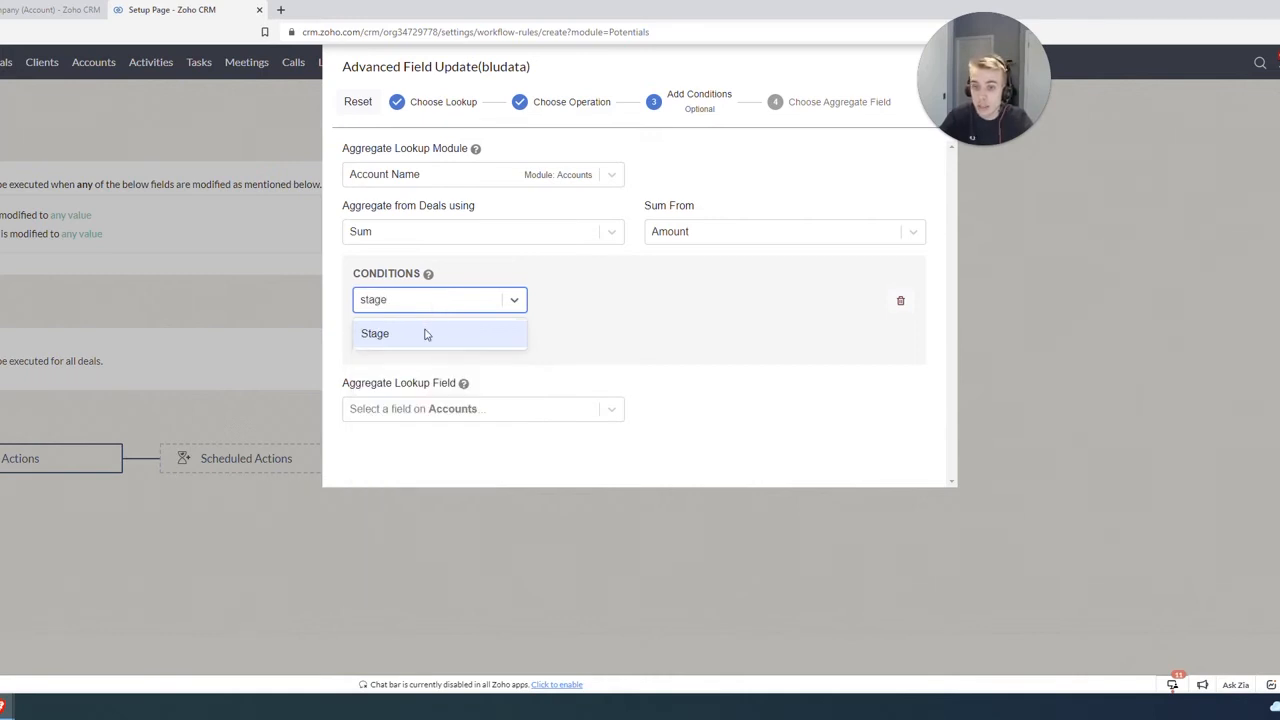
click(376, 332)
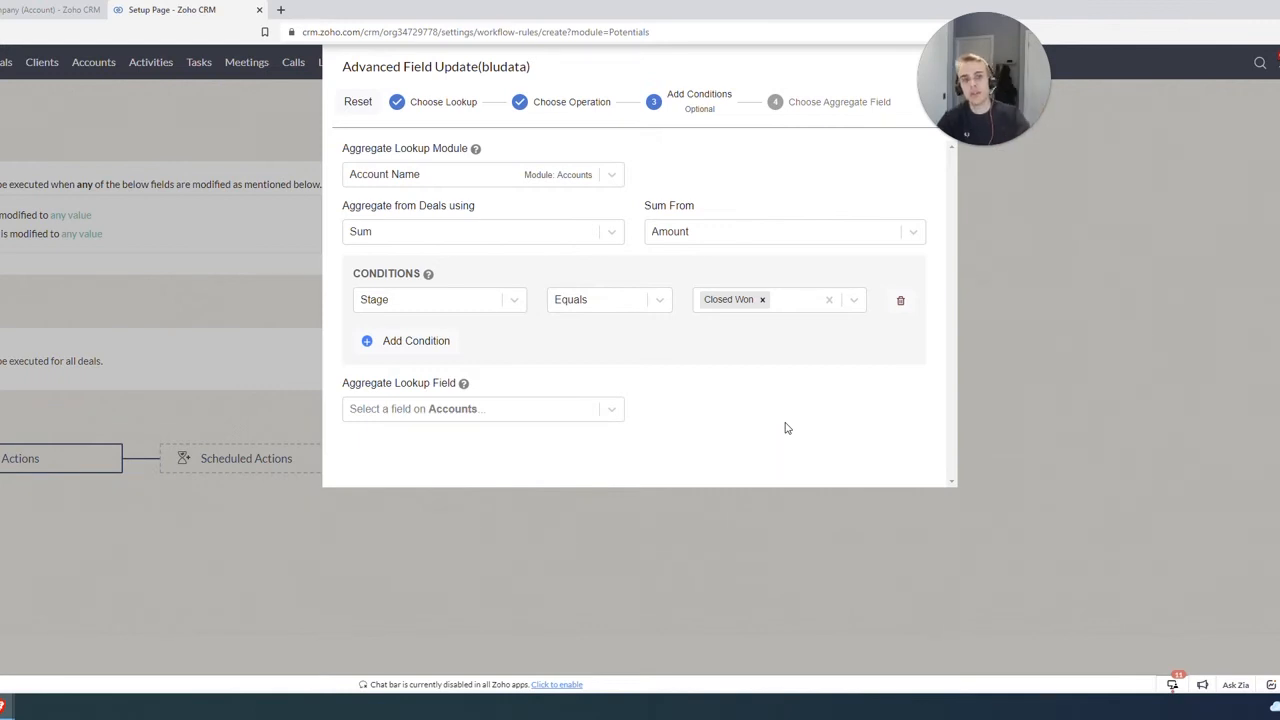
mouse_move(780, 468)
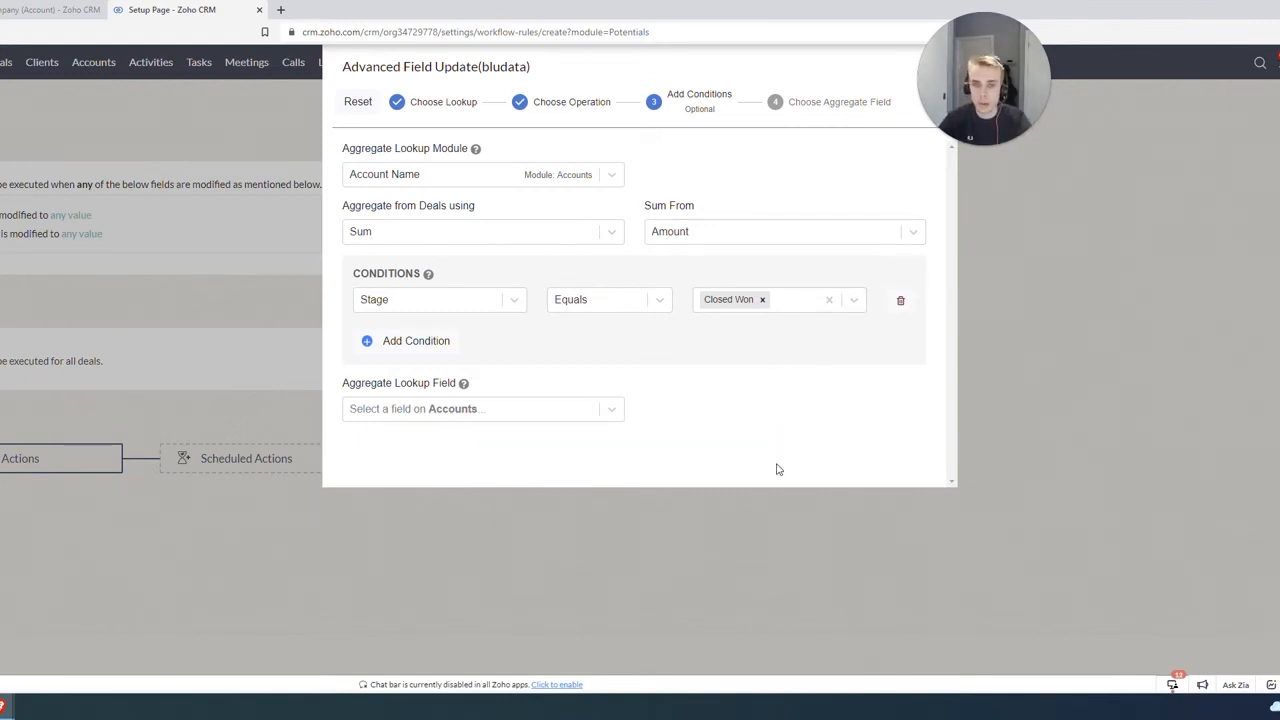
mouse_move(570, 428)
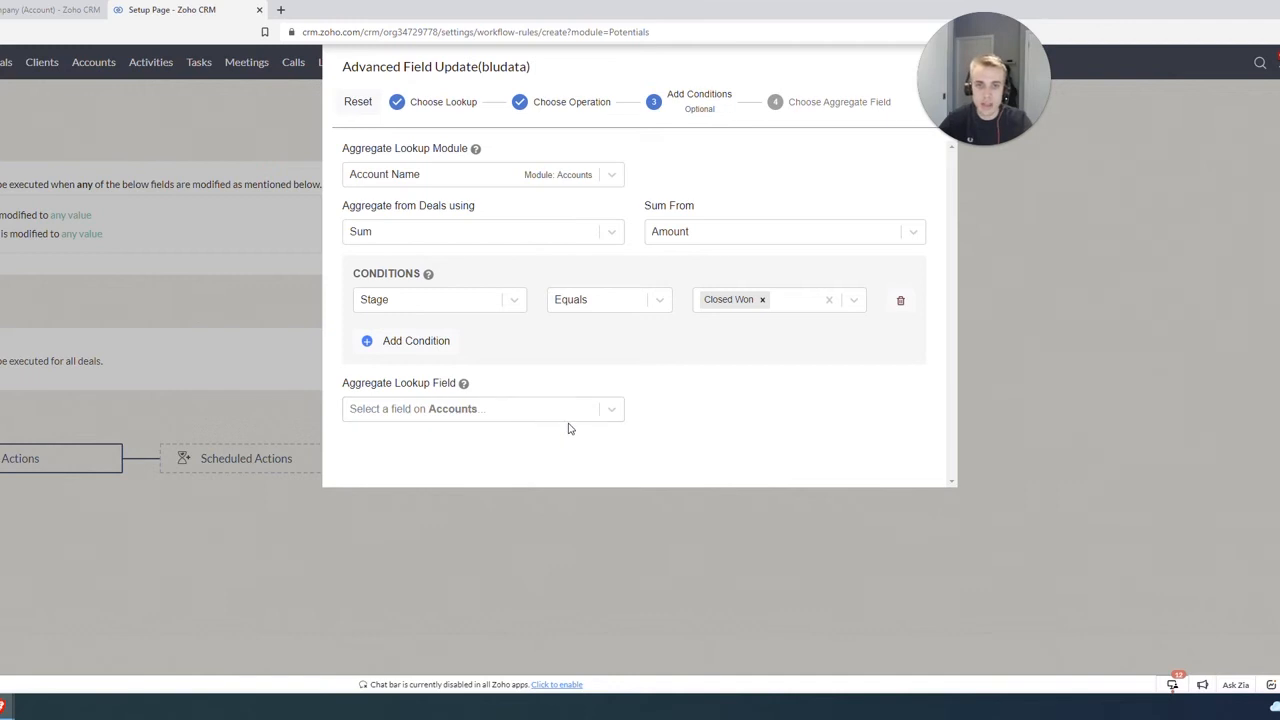
mouse_move(678, 226)
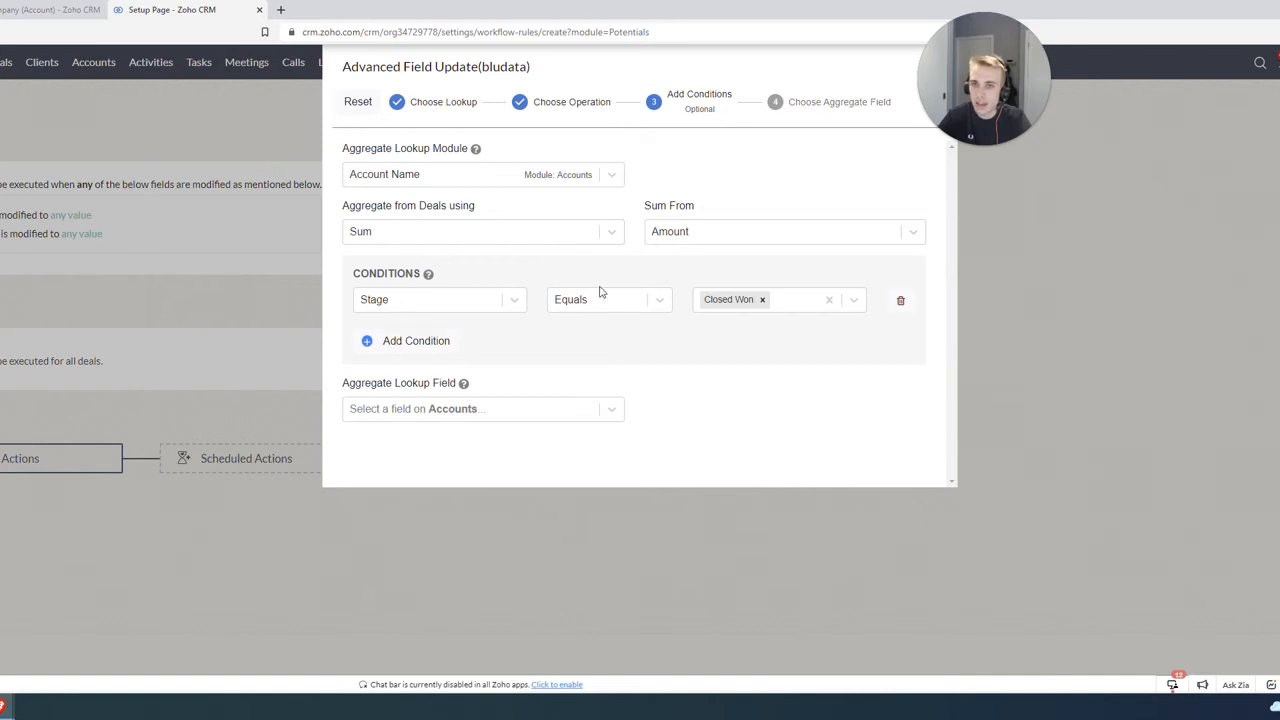
mouse_move(674, 296)
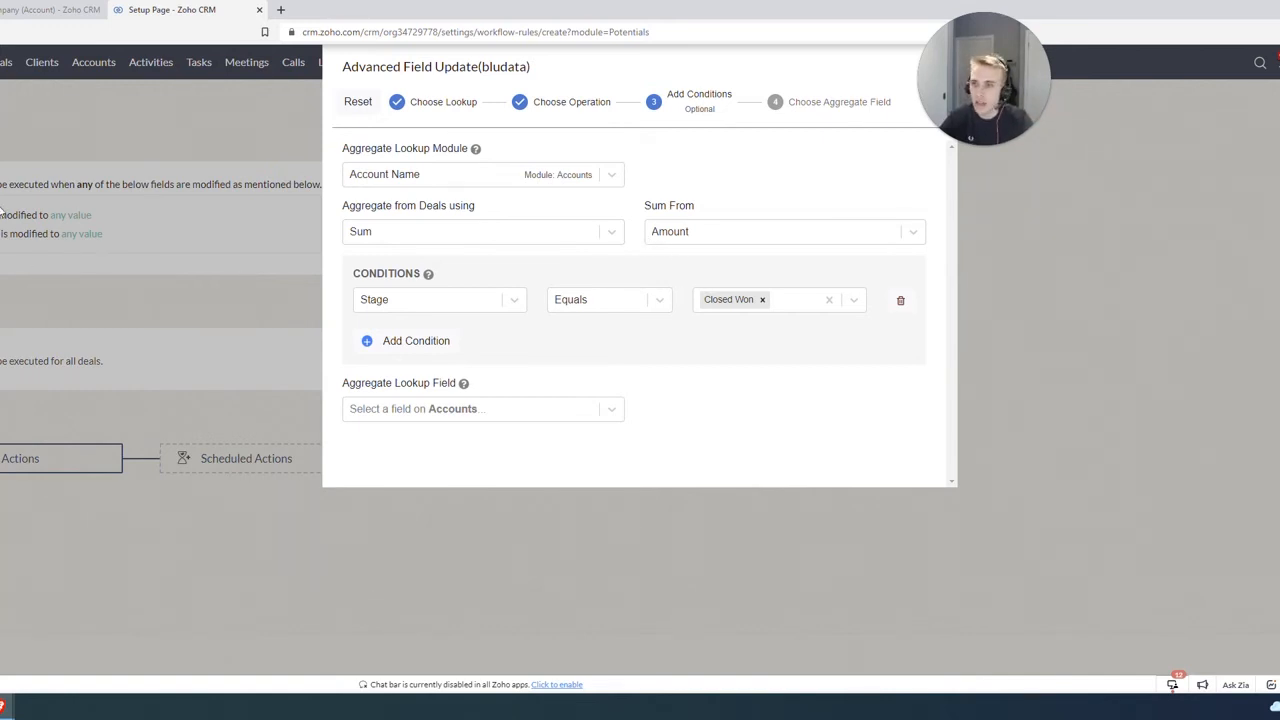
mouse_move(684, 452)
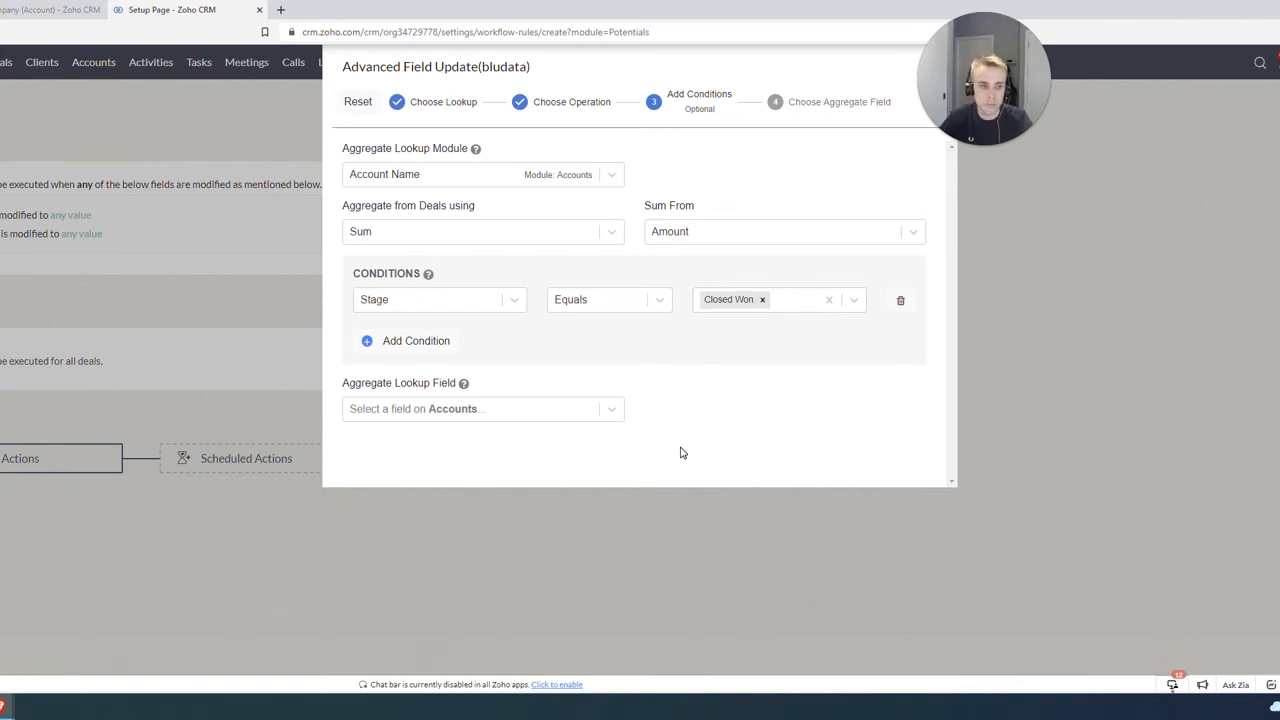
Write the total into the account's Total Revenue field, then save the action and workflow
click(482, 408)
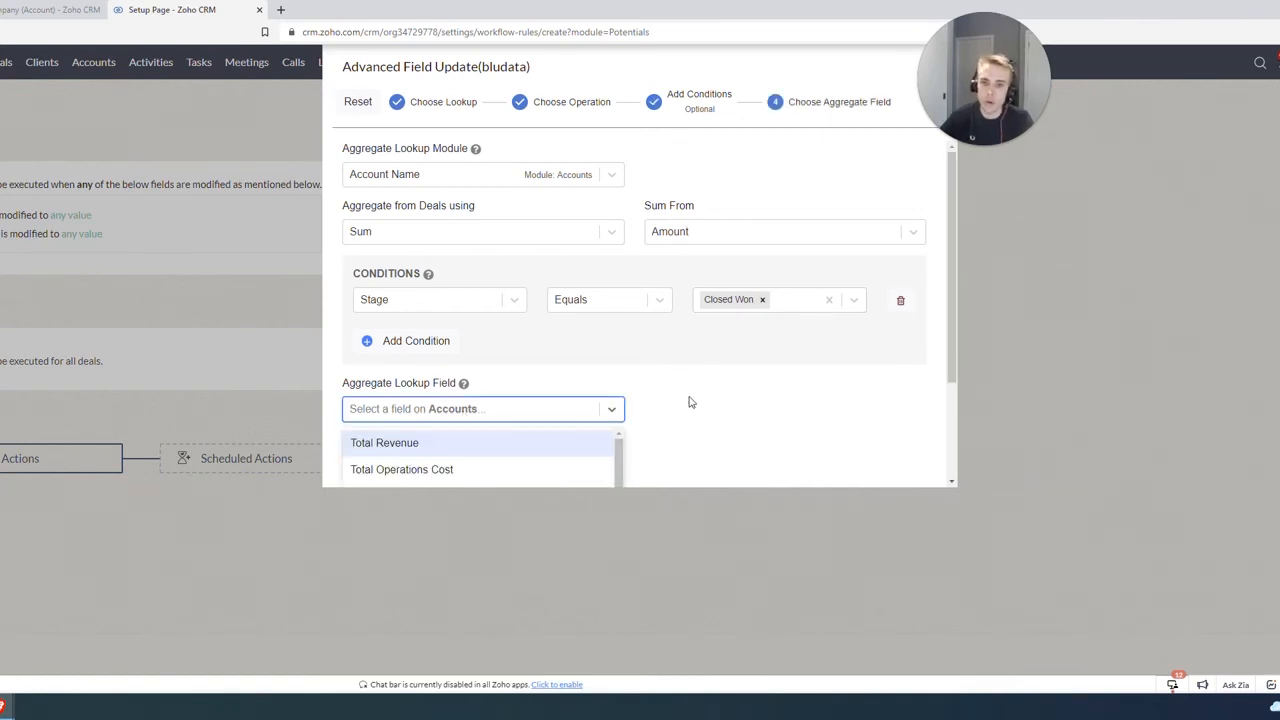
click(384, 442)
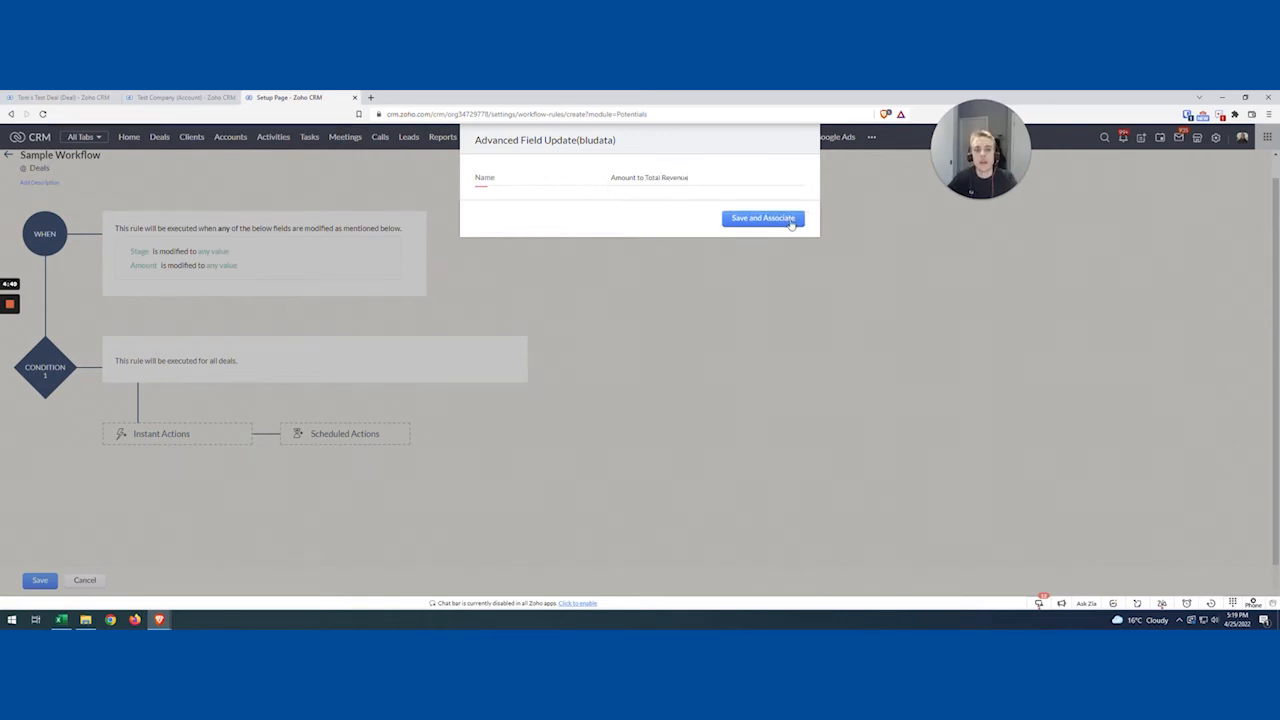
click(762, 218)
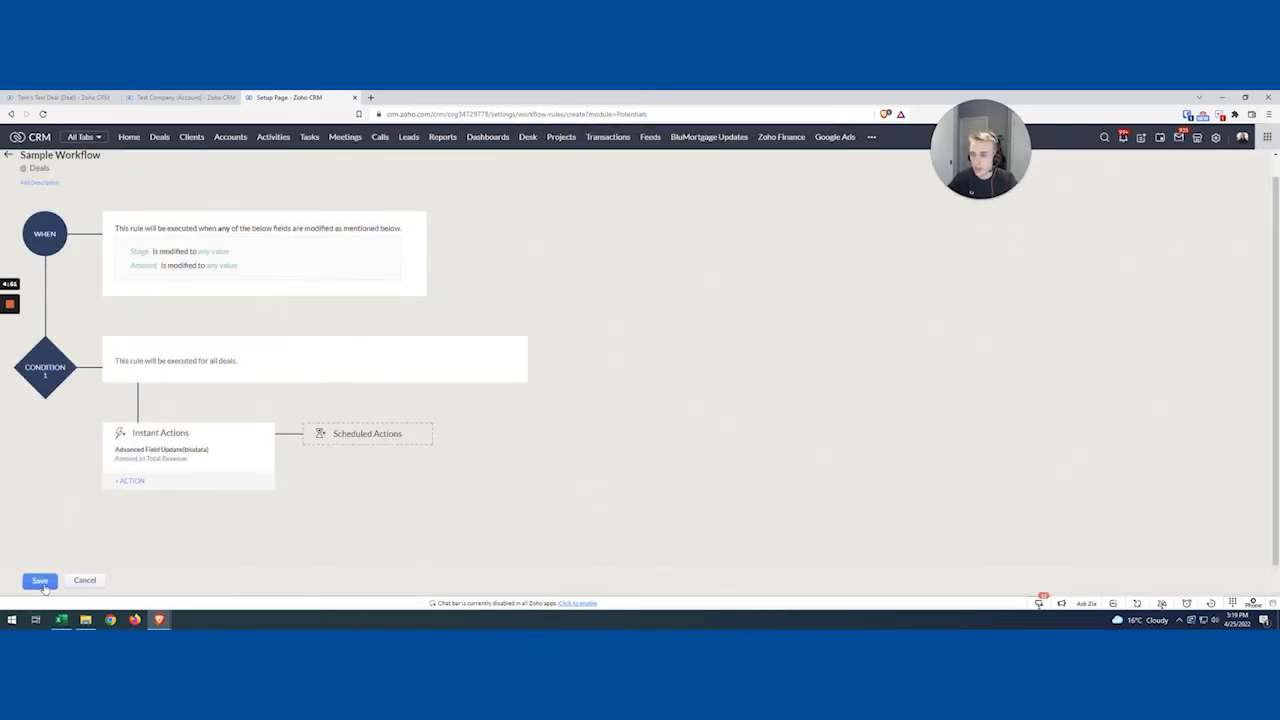
click(40, 580)
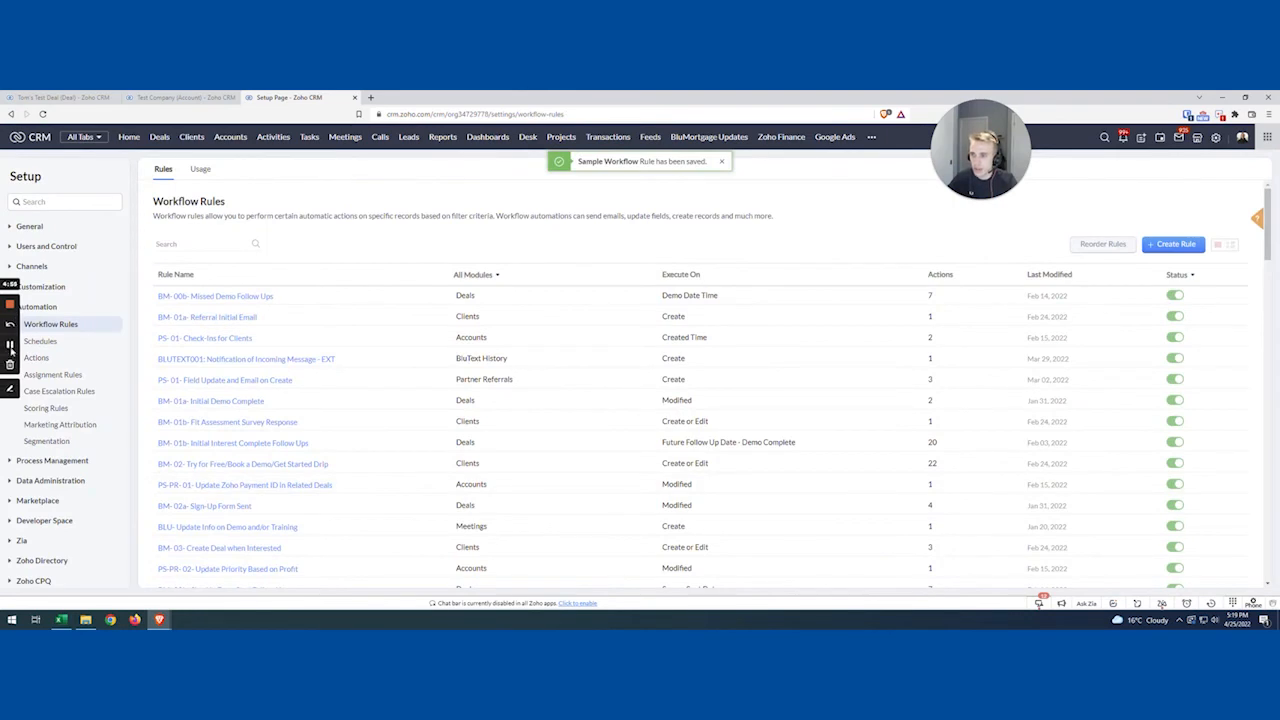
Set Tom's Test Deal Amount to $1,250.00 and view its change history
click(60, 96)
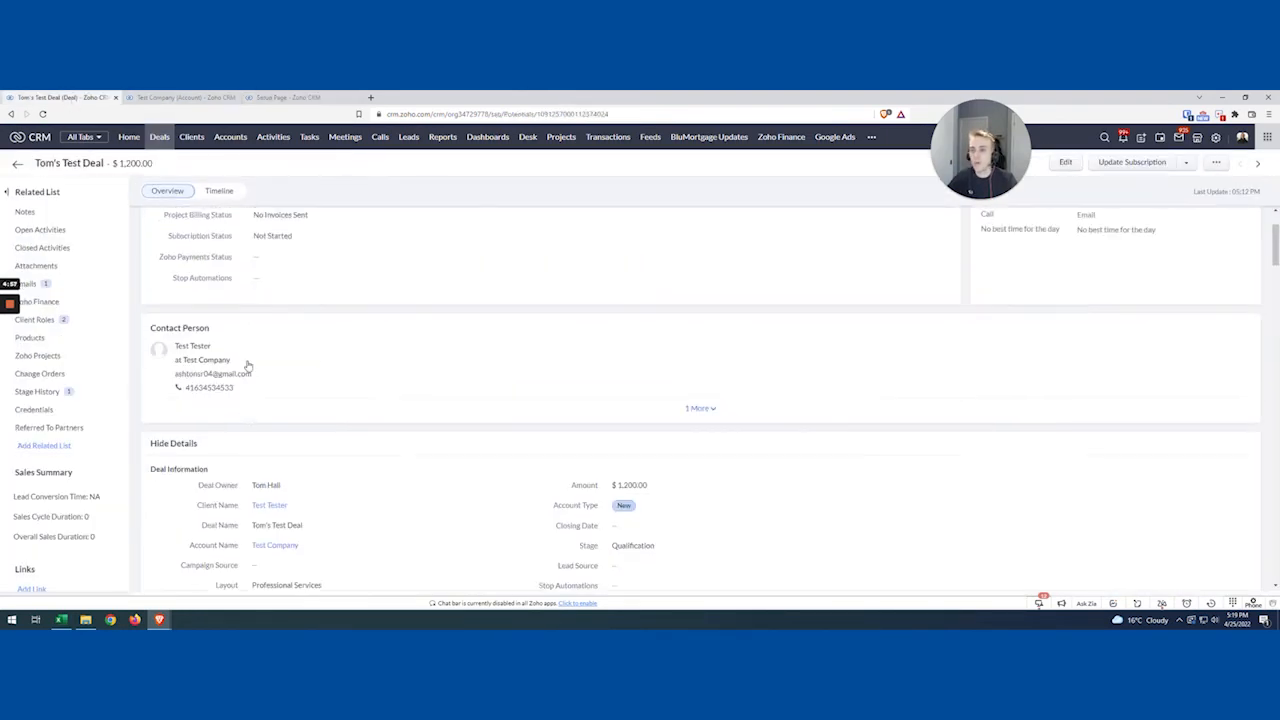
scroll(up, 3)
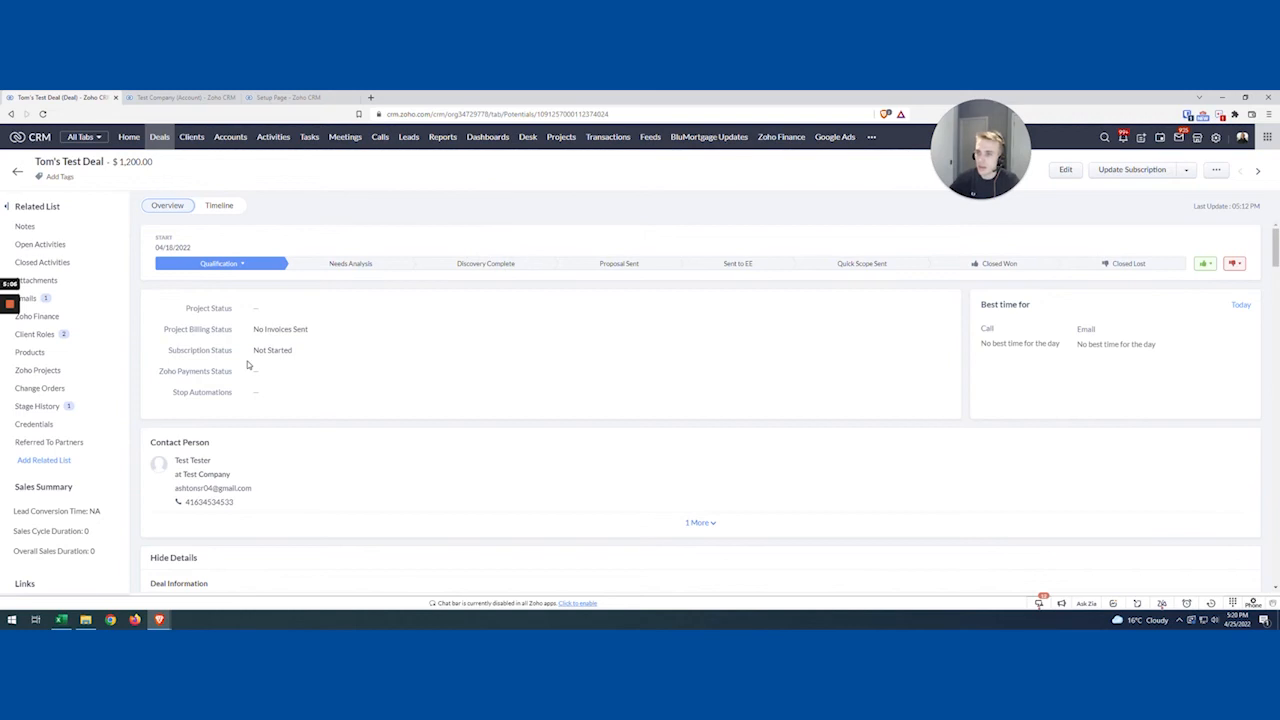
scroll(down, 3)
text(1250)
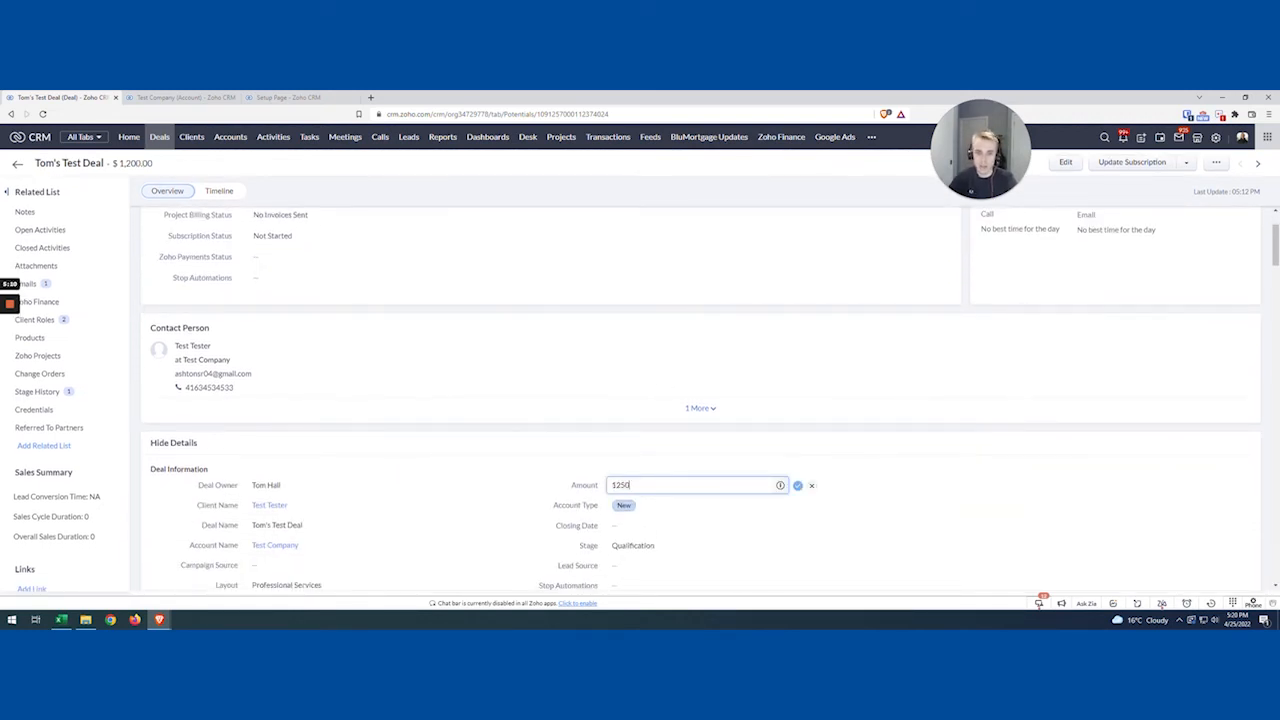
click(796, 486)
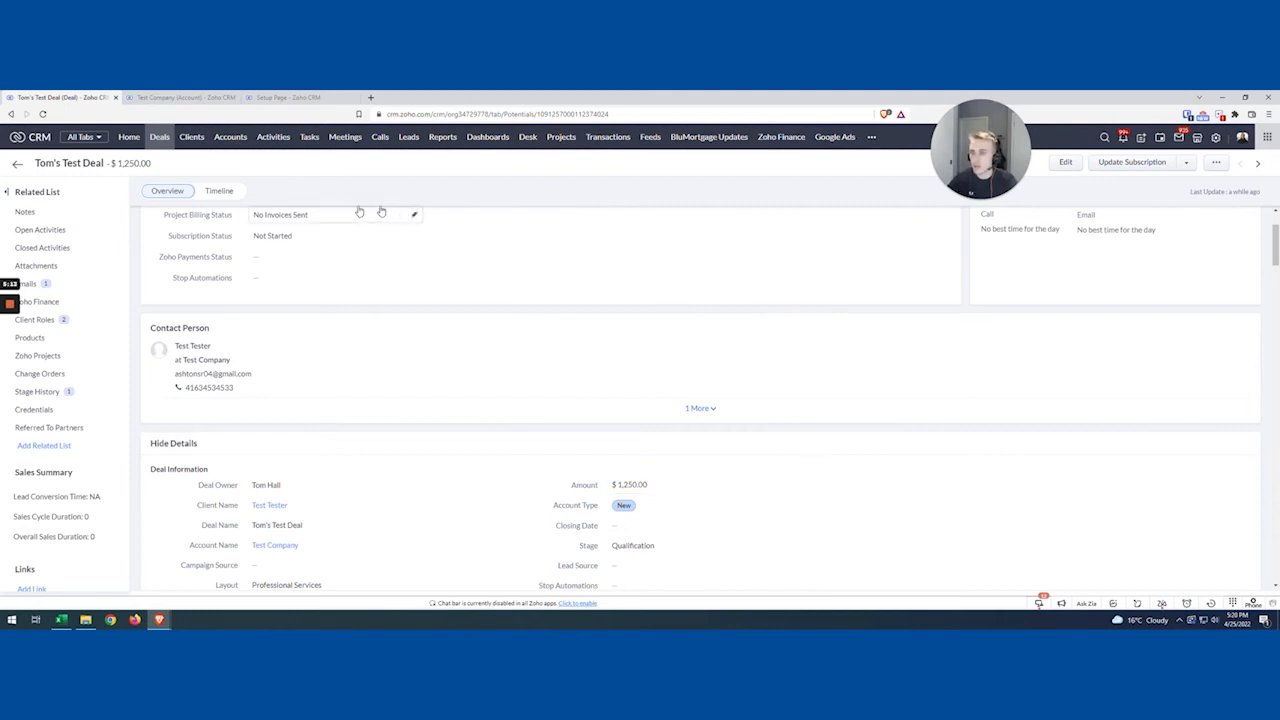
click(220, 204)
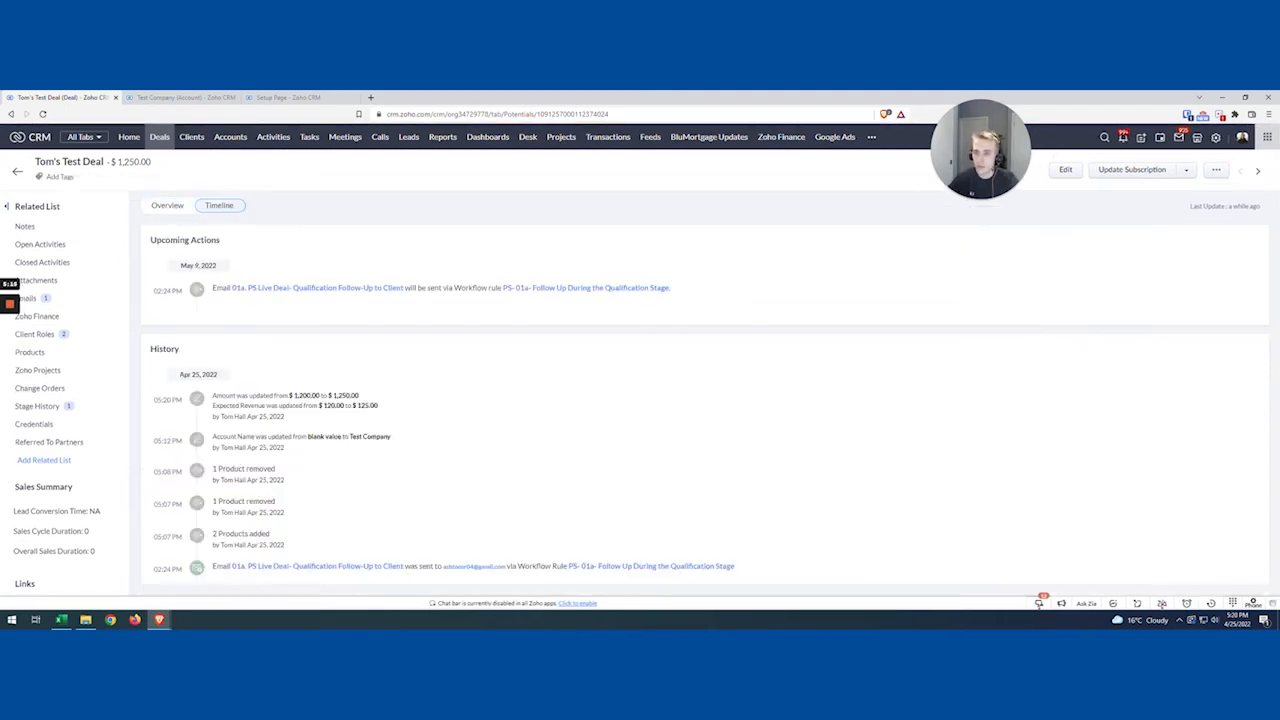
Check the timeline for the Amount to Total Revenue update, then return to Overview
scroll(down, 3)
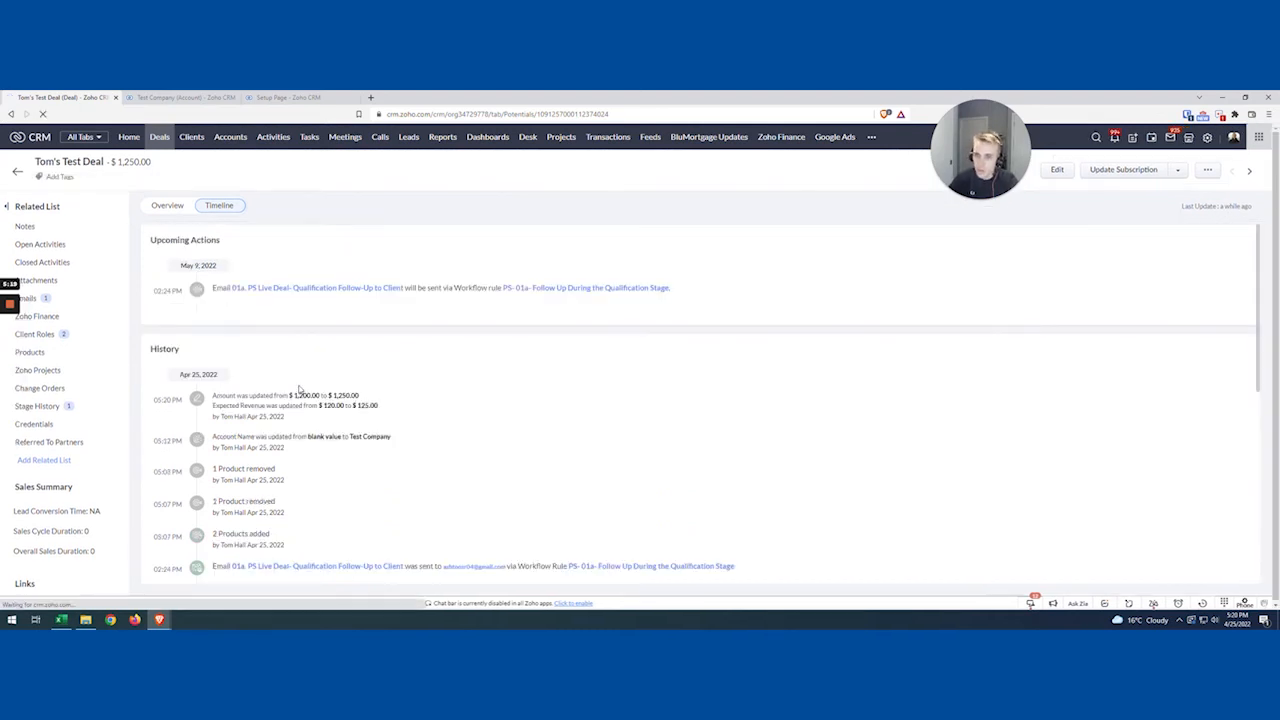
click(168, 204)
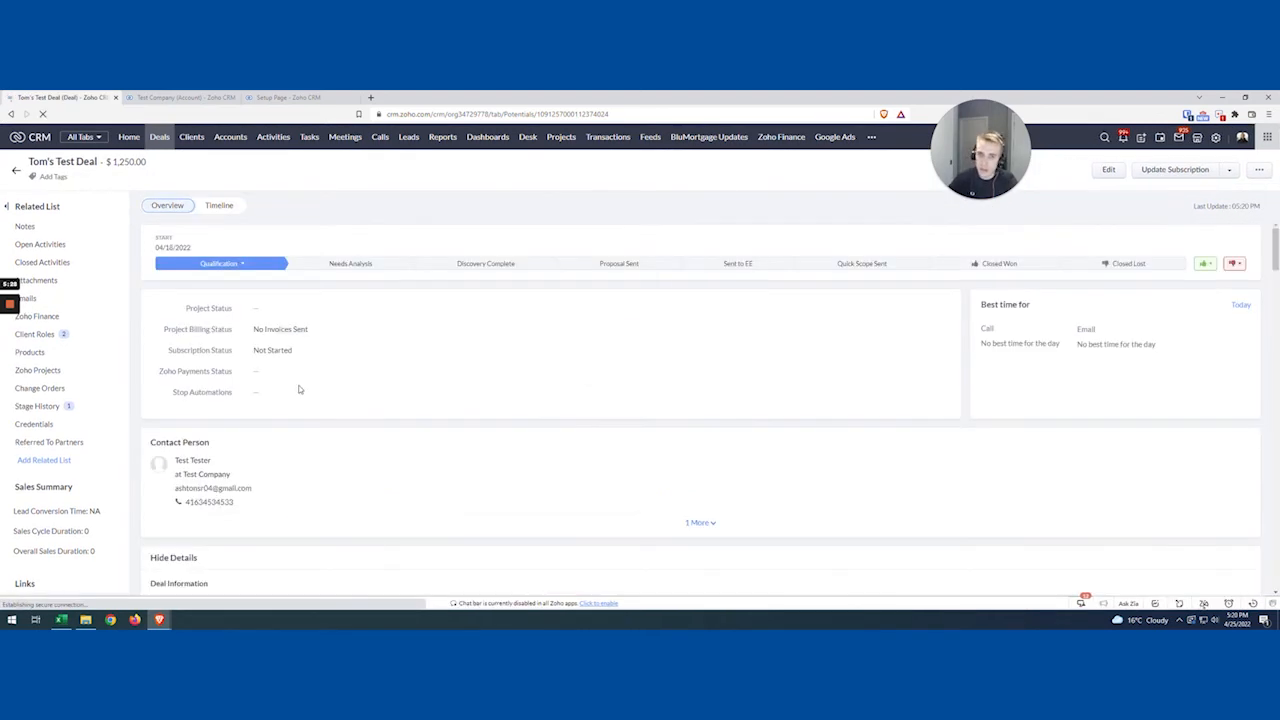
click(218, 204)
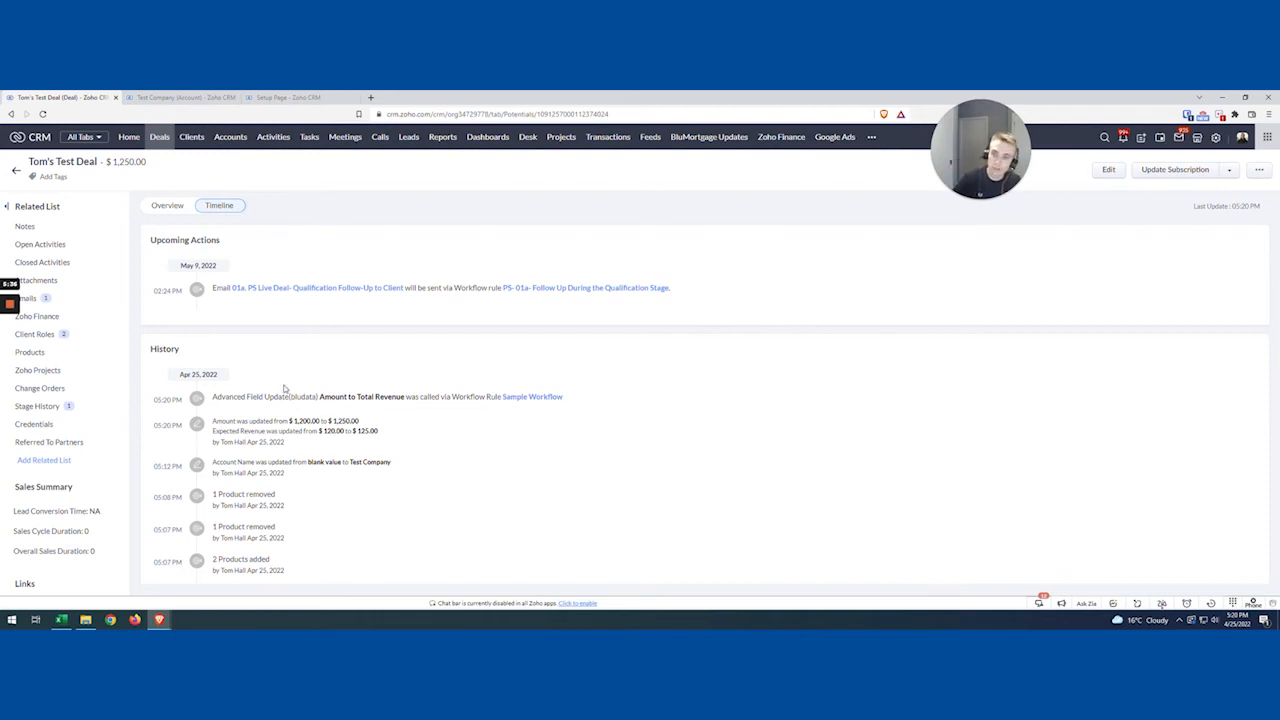
mouse_move(348, 408)
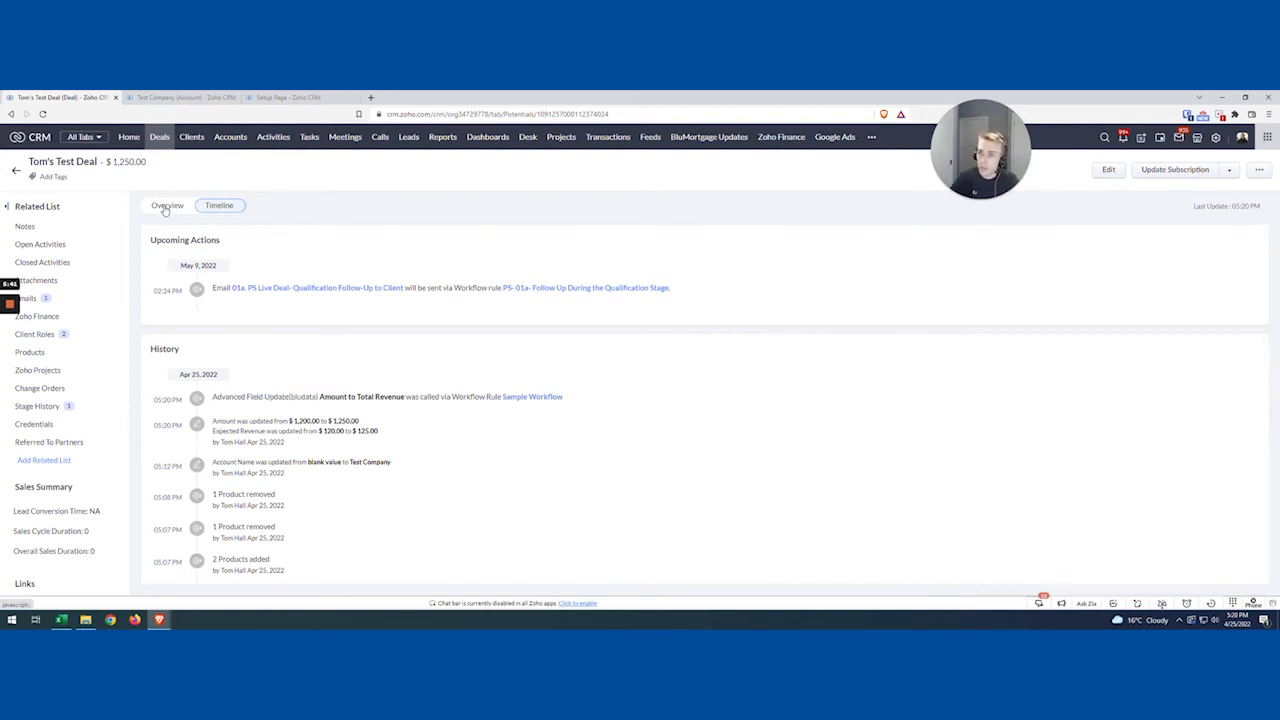
click(168, 204)
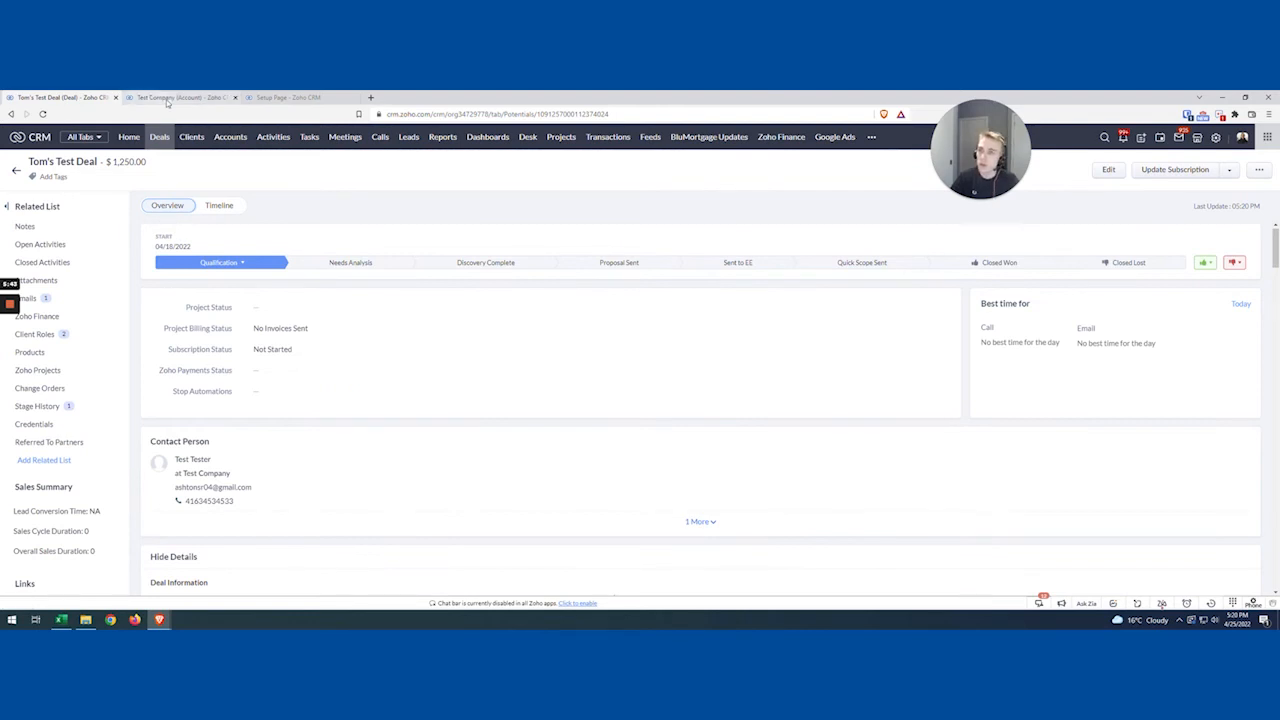
Reload the Test Company account to verify Total Revenue $1,250.00 and show its deals
click(178, 96)
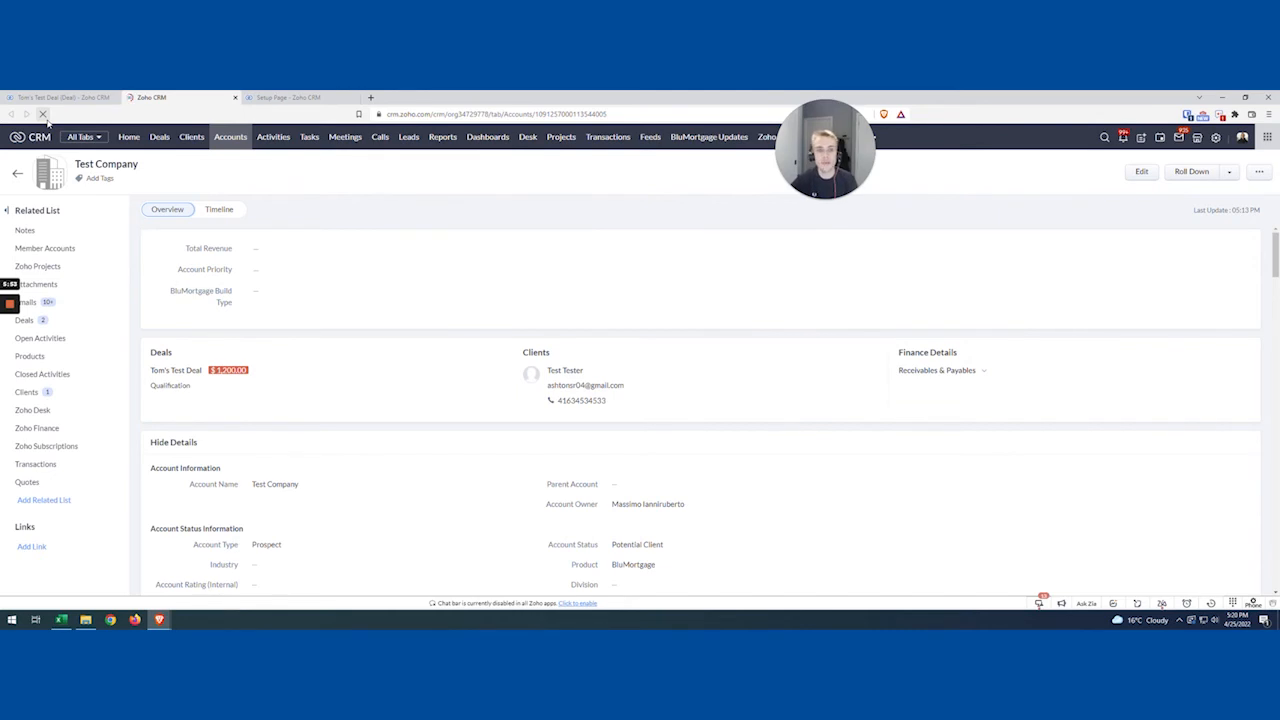
click(44, 112)
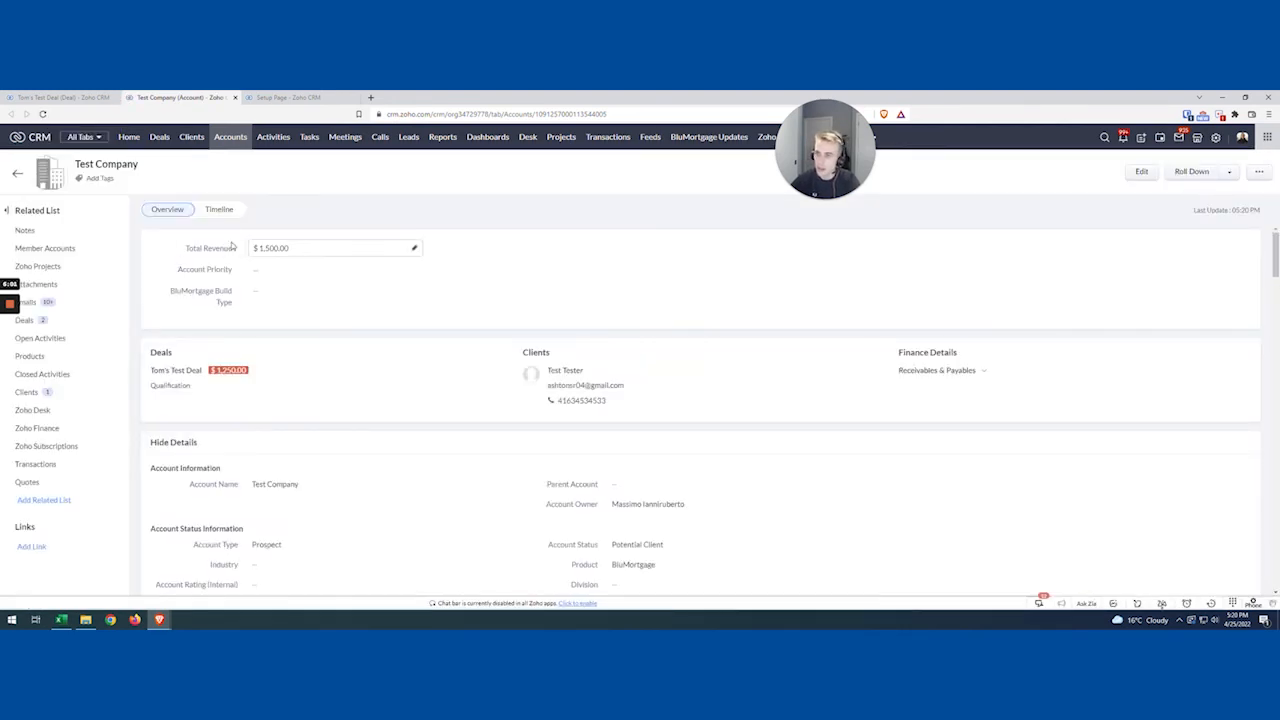
click(176, 368)
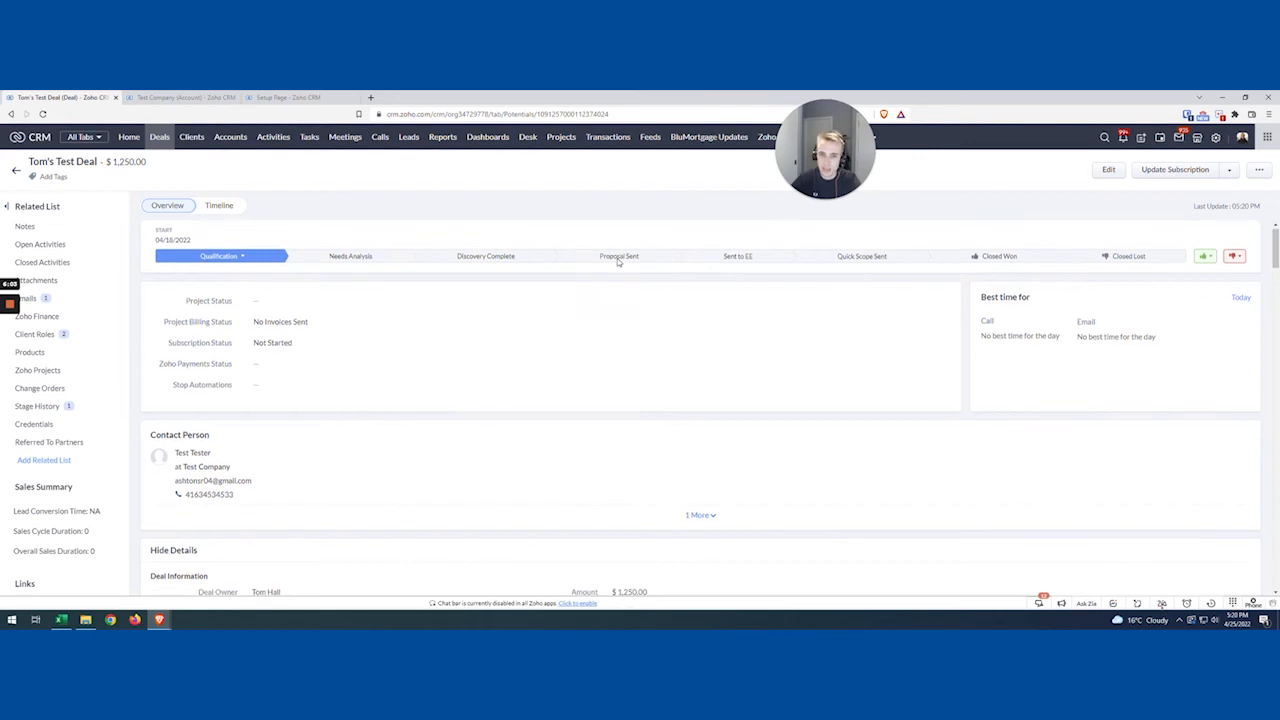
click(180, 96)
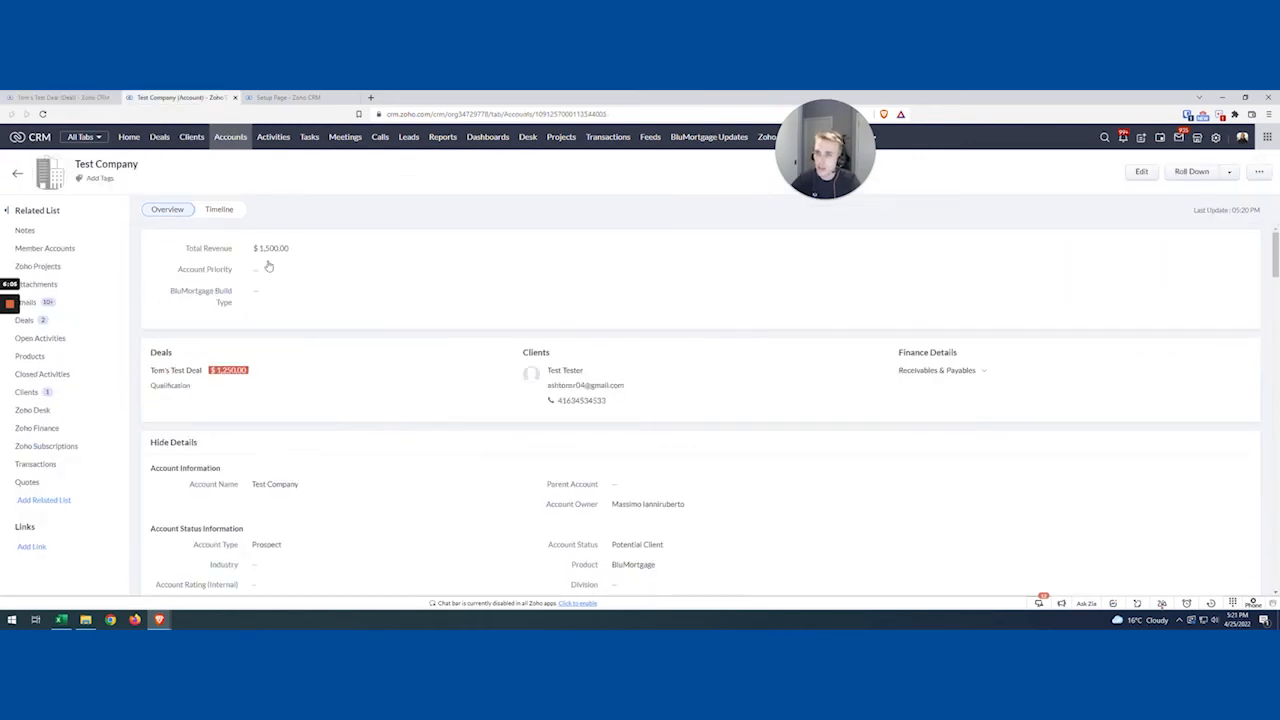
click(24, 320)
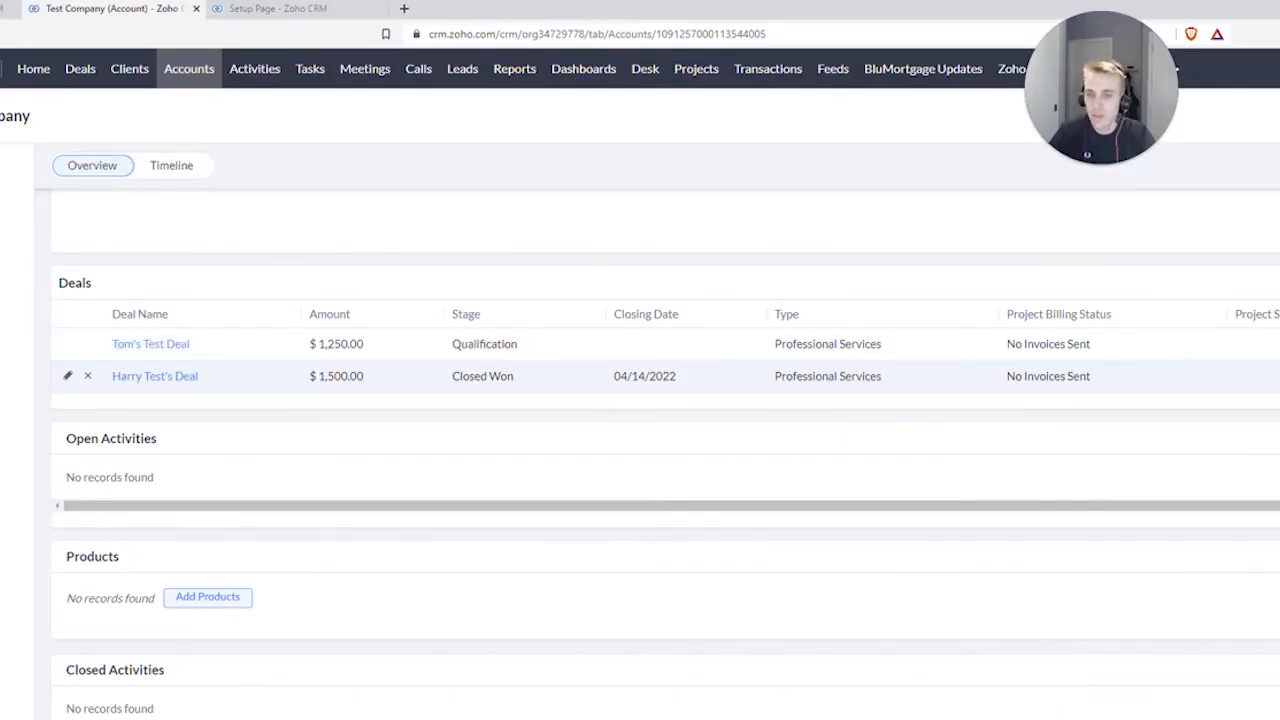
mouse_move(548, 404)
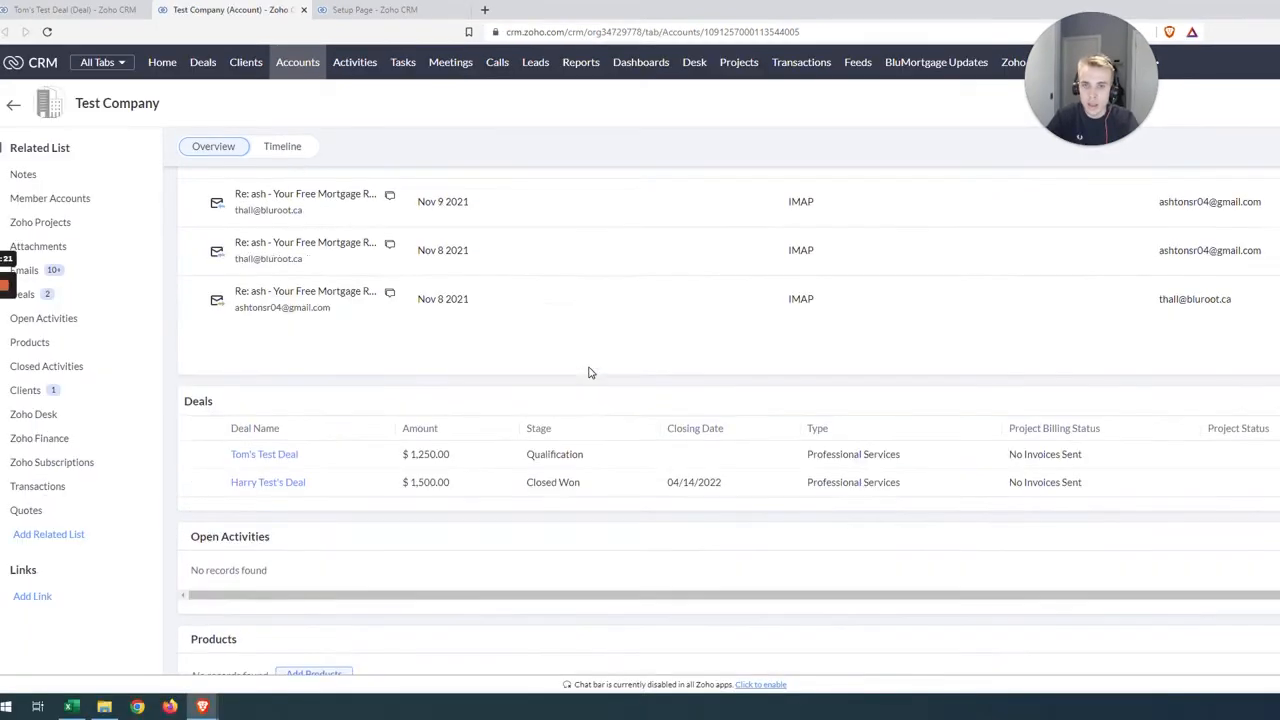
View Tom's Test Deal and set its Stage to Closed Won, then recheck Test Company's Total Revenue
click(264, 454)
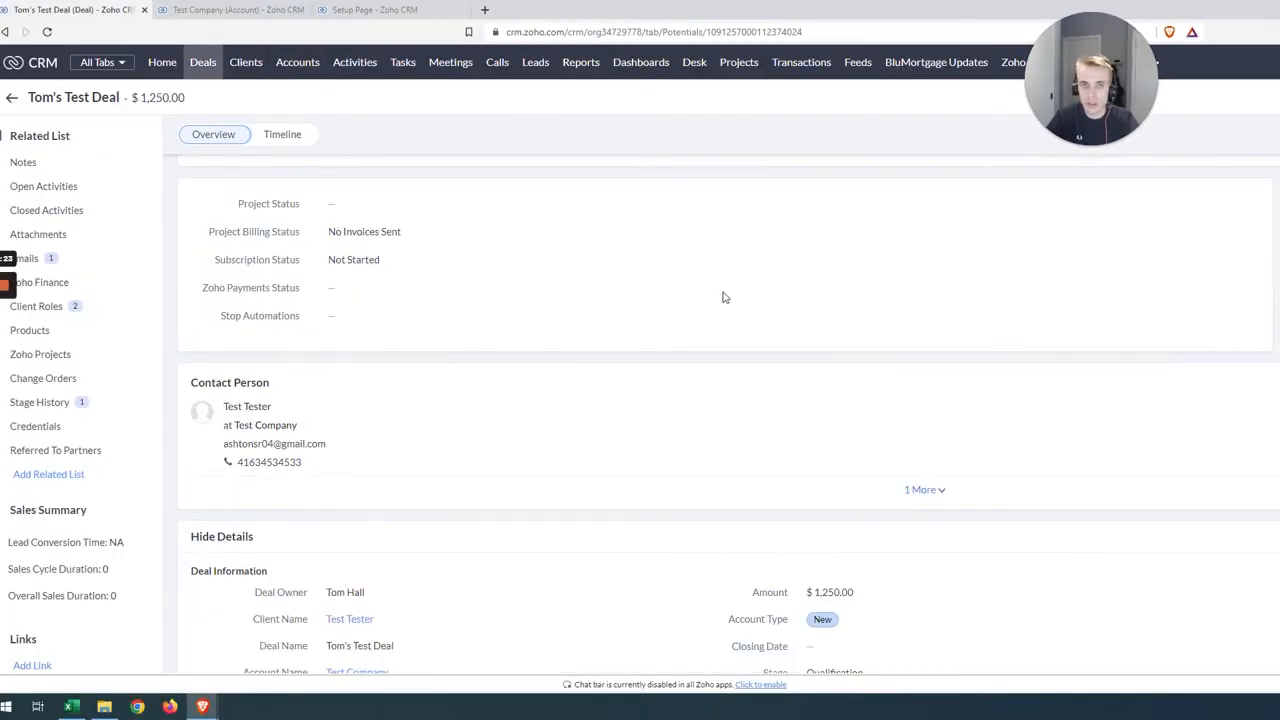
scroll(up, 3)
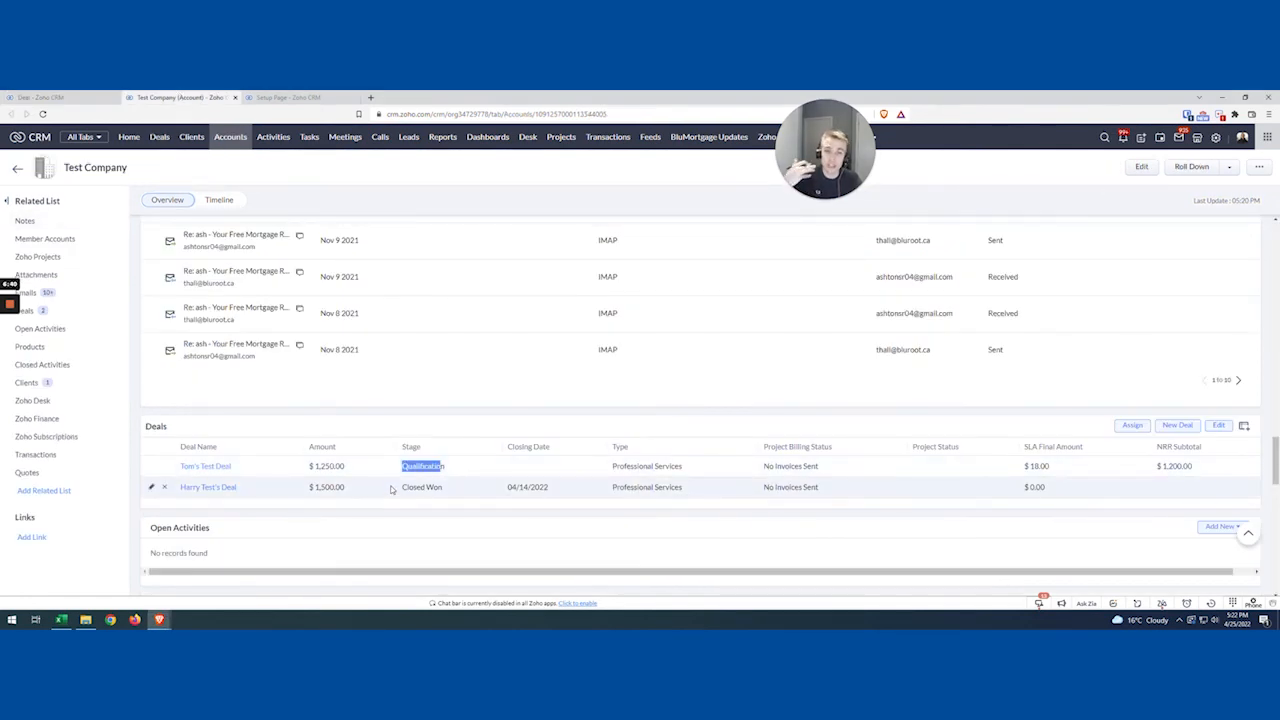
scroll(down, 3)
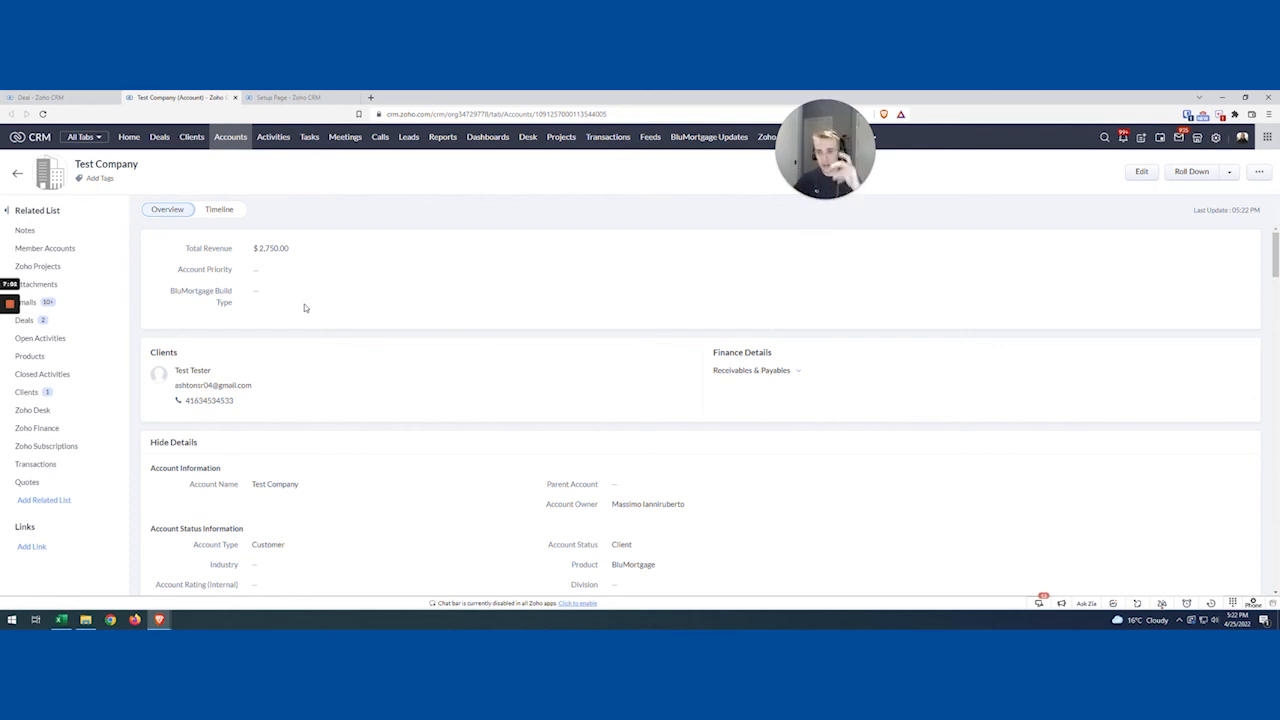
Navigate a new tab to bluroot.ca, landing on the Auto-Fill Fields page
click(490, 96)
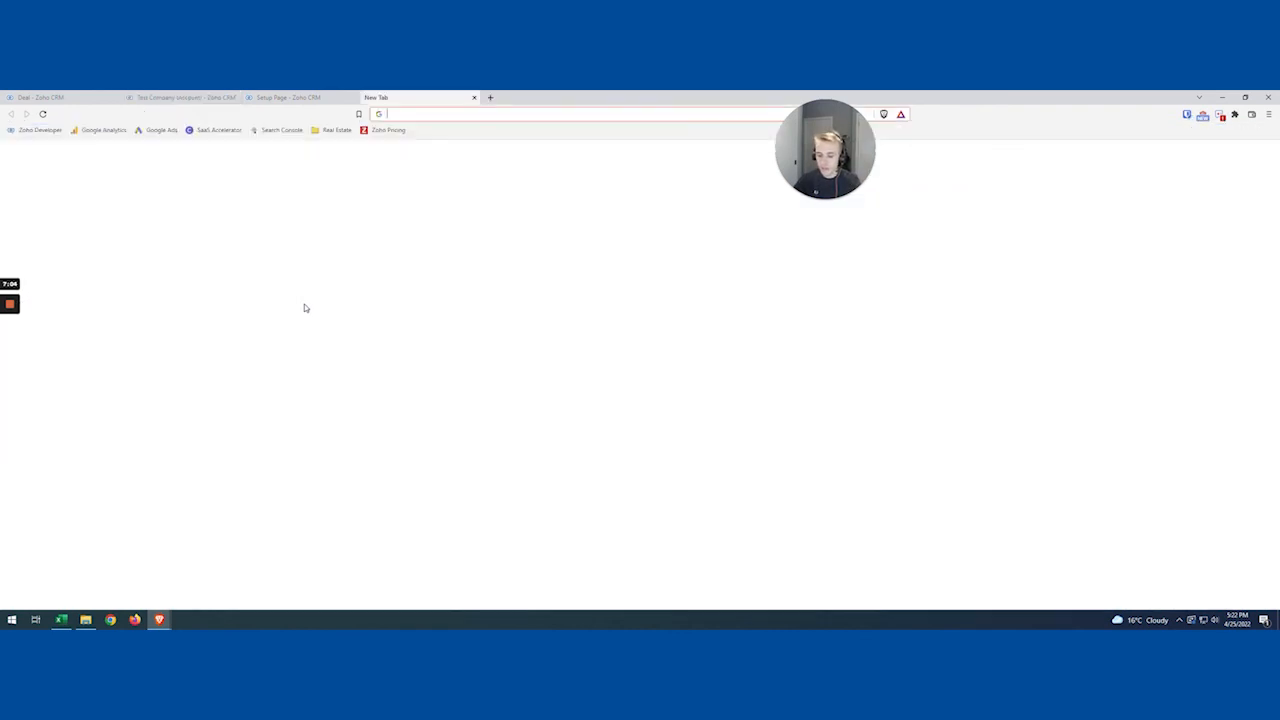
text(bluroot.ca)
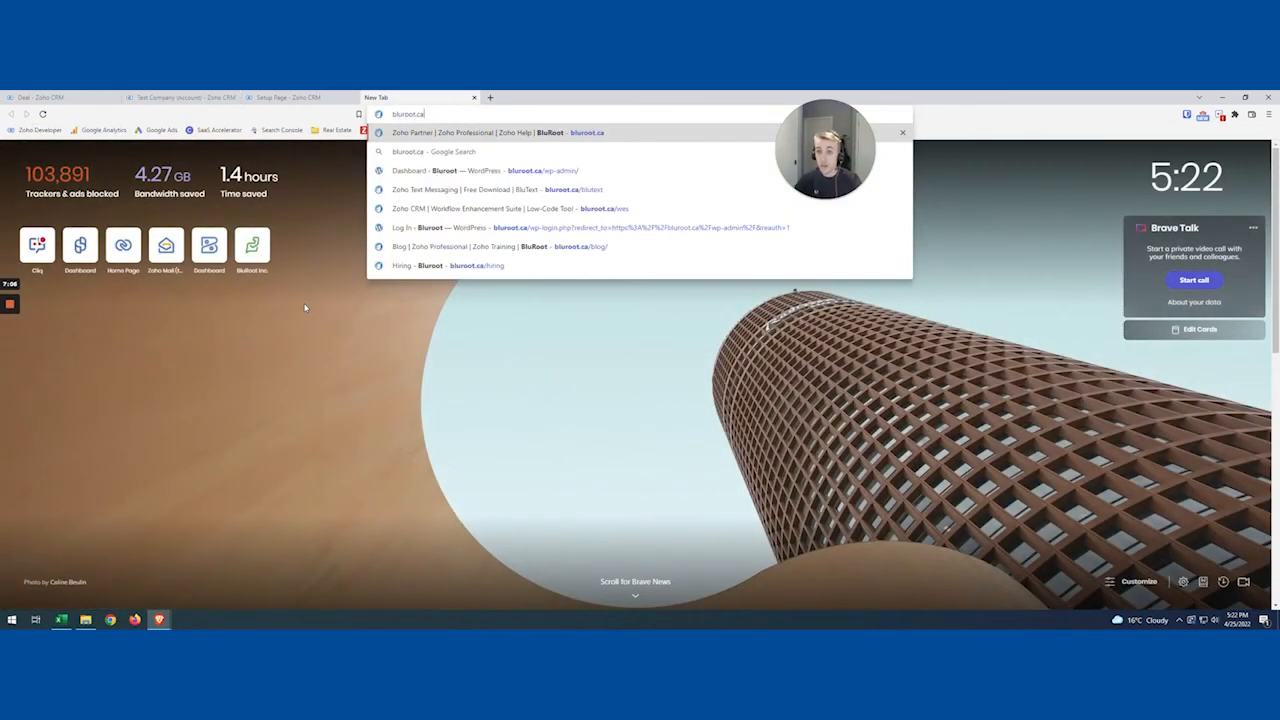
click(500, 208)
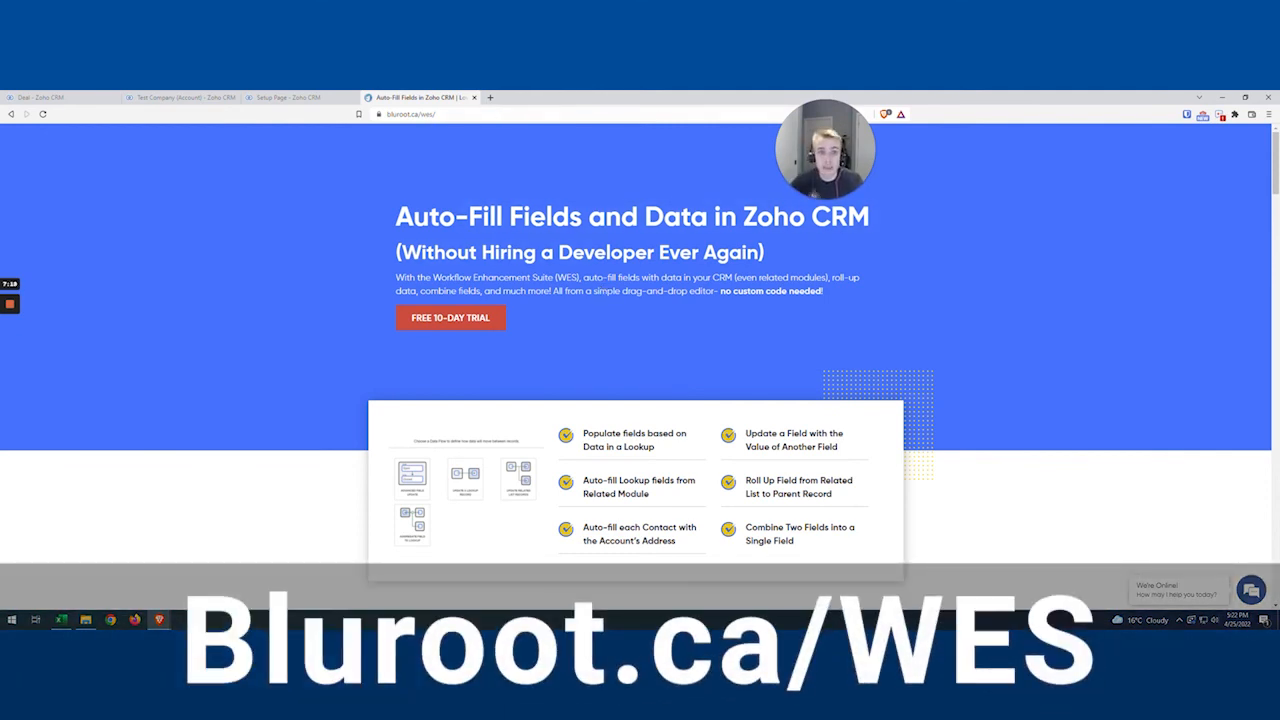
scroll(down, 3)
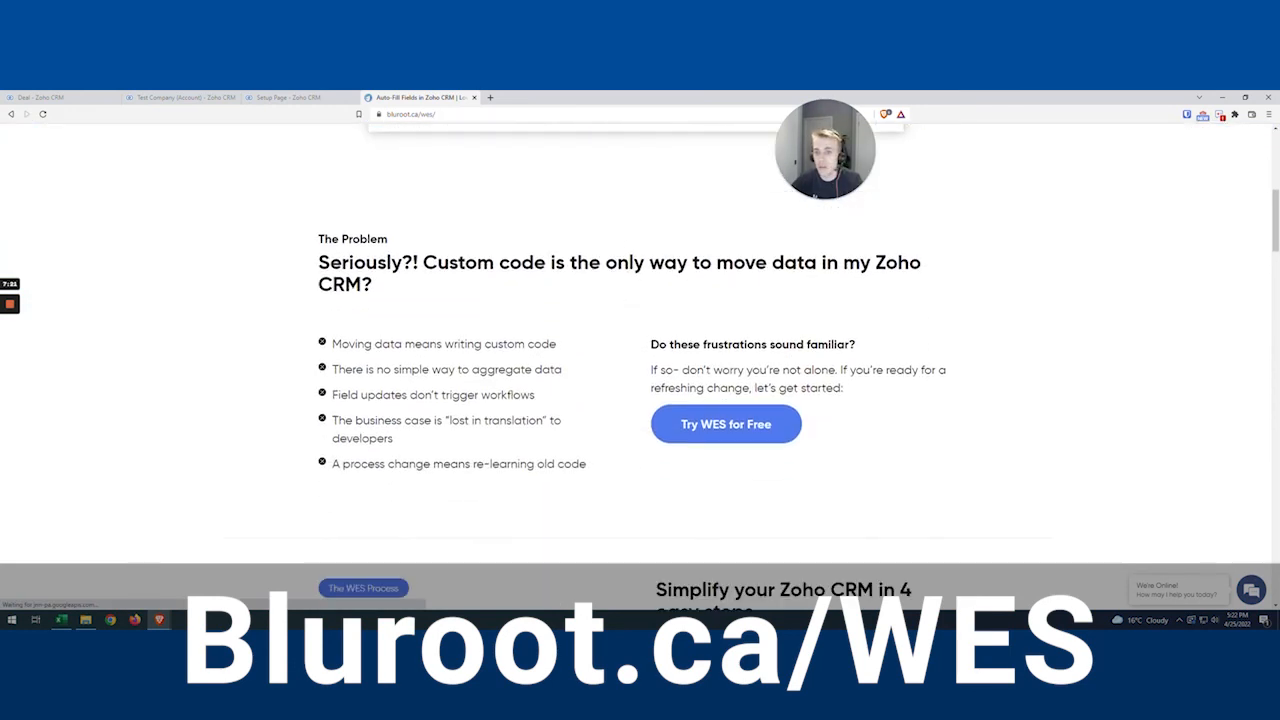
scroll(down, 3)
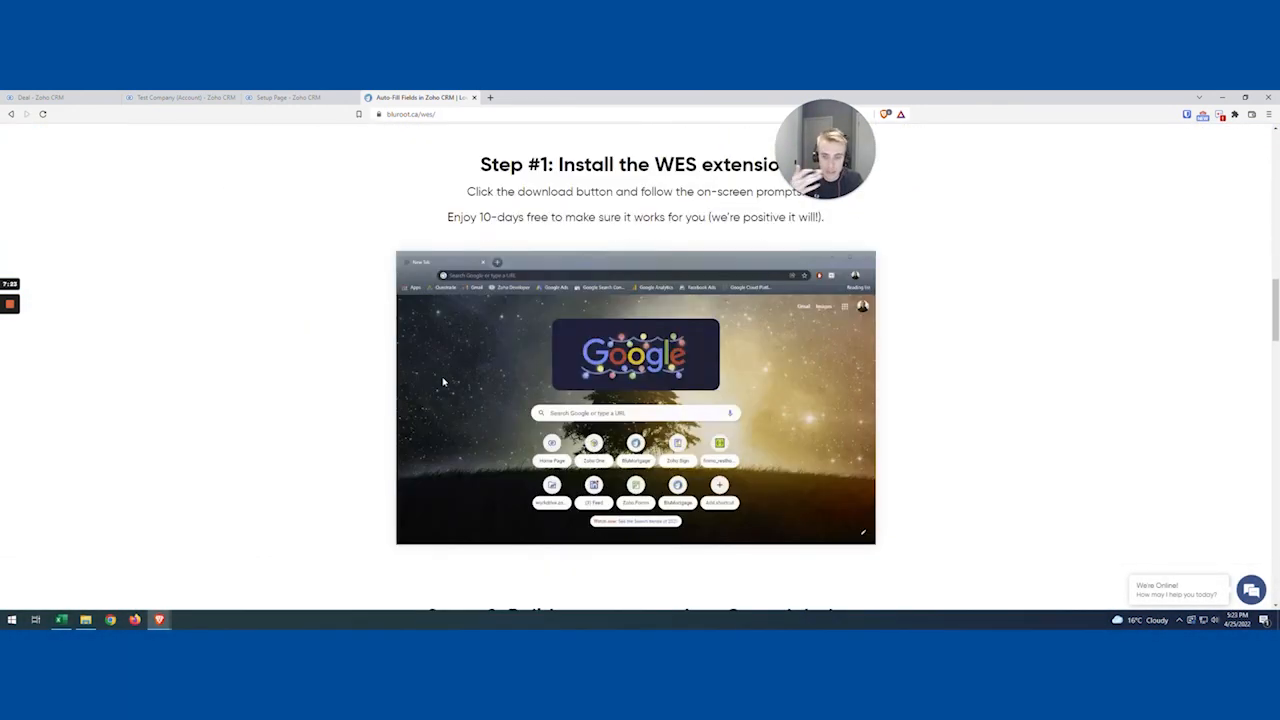
scroll(down, 3)
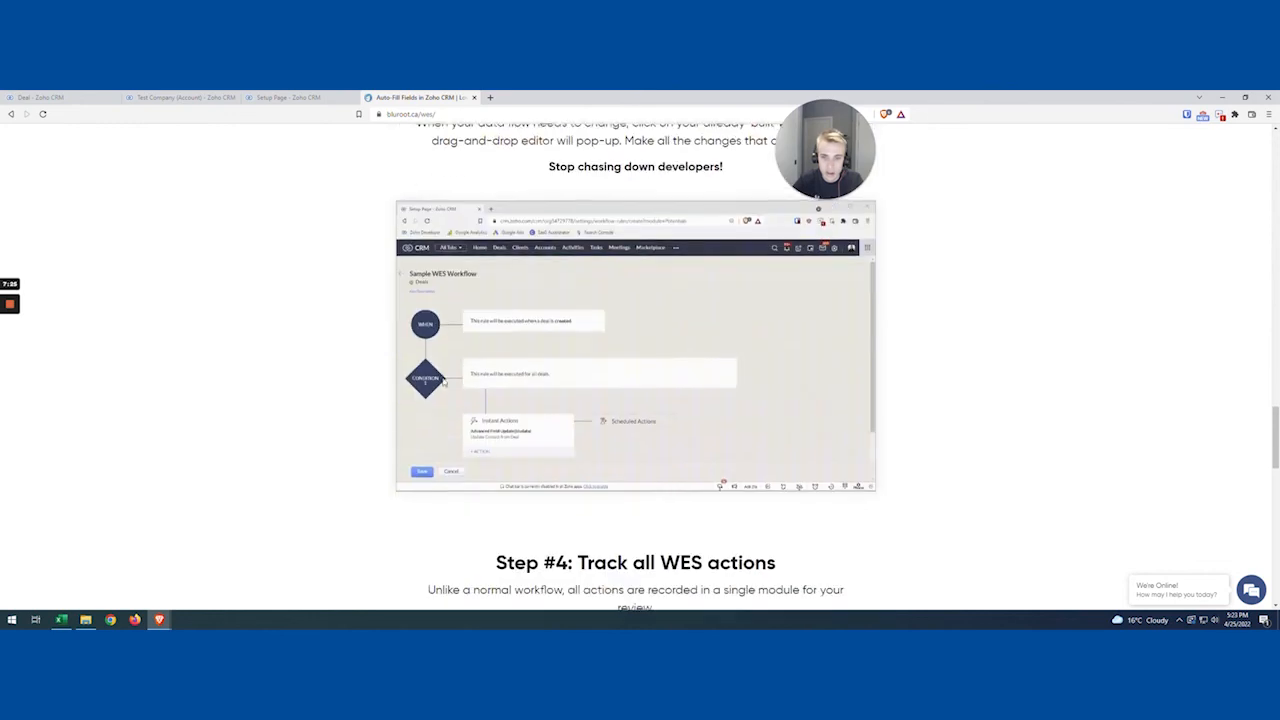
scroll(down, 3)
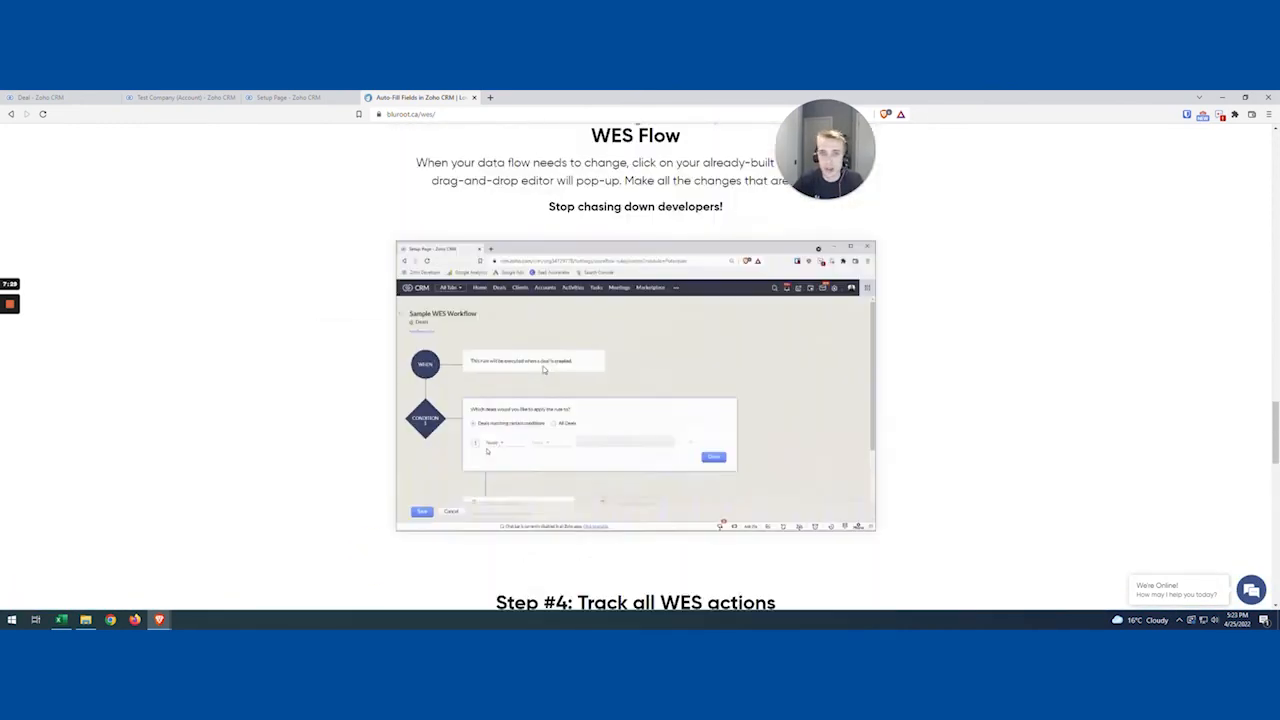
scroll(up, 3)
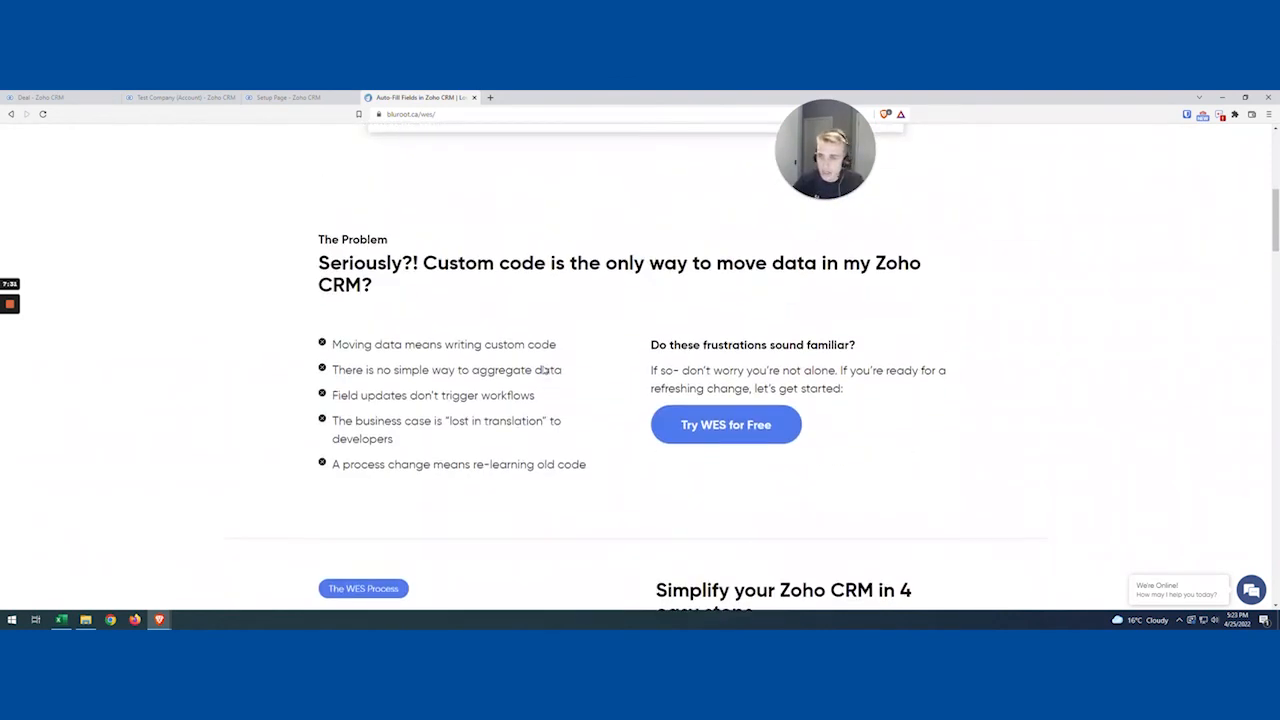
scroll(up, 3)
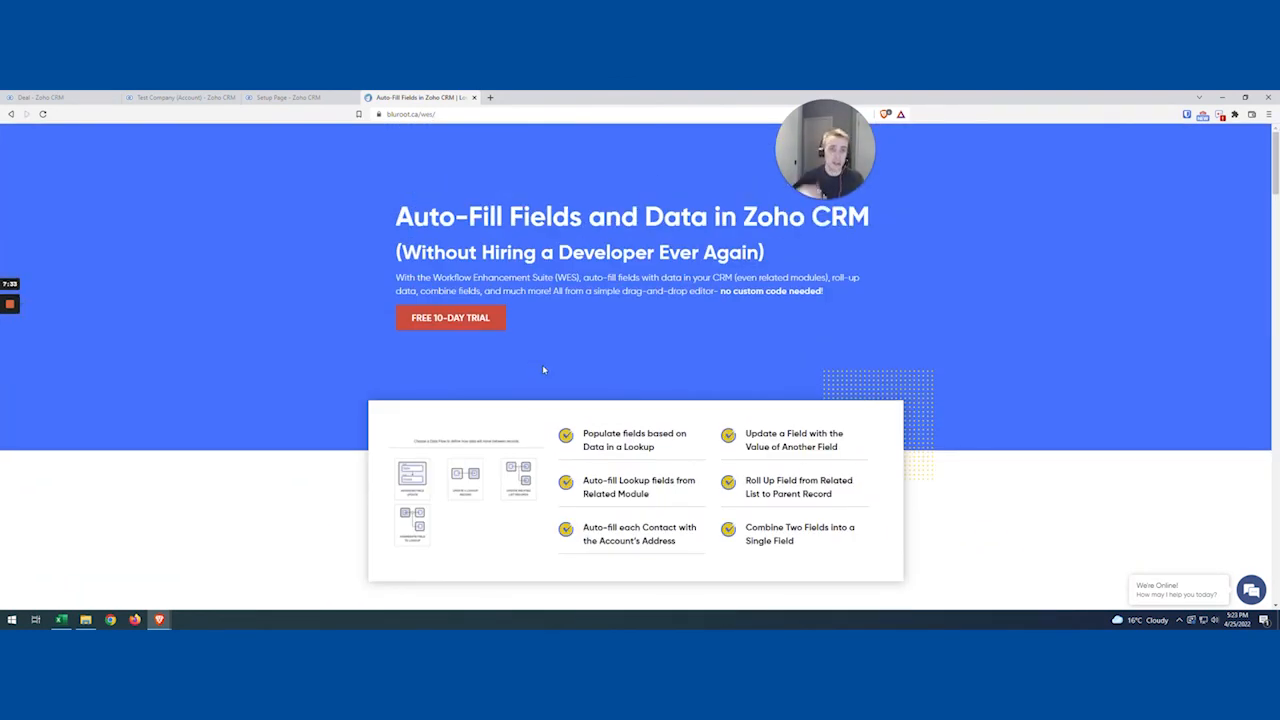